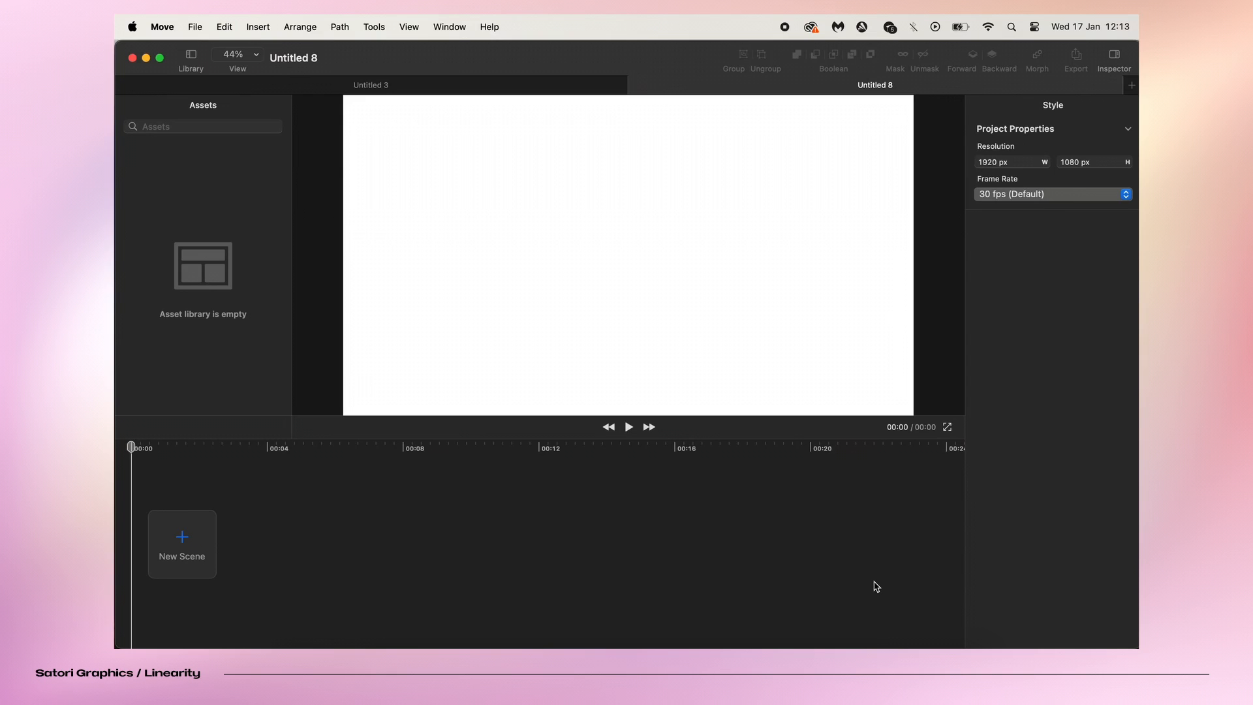
# - Start a new blank scene, with 1080p resolution and 30 fps shown as settings
pyautogui.click(195, 26)
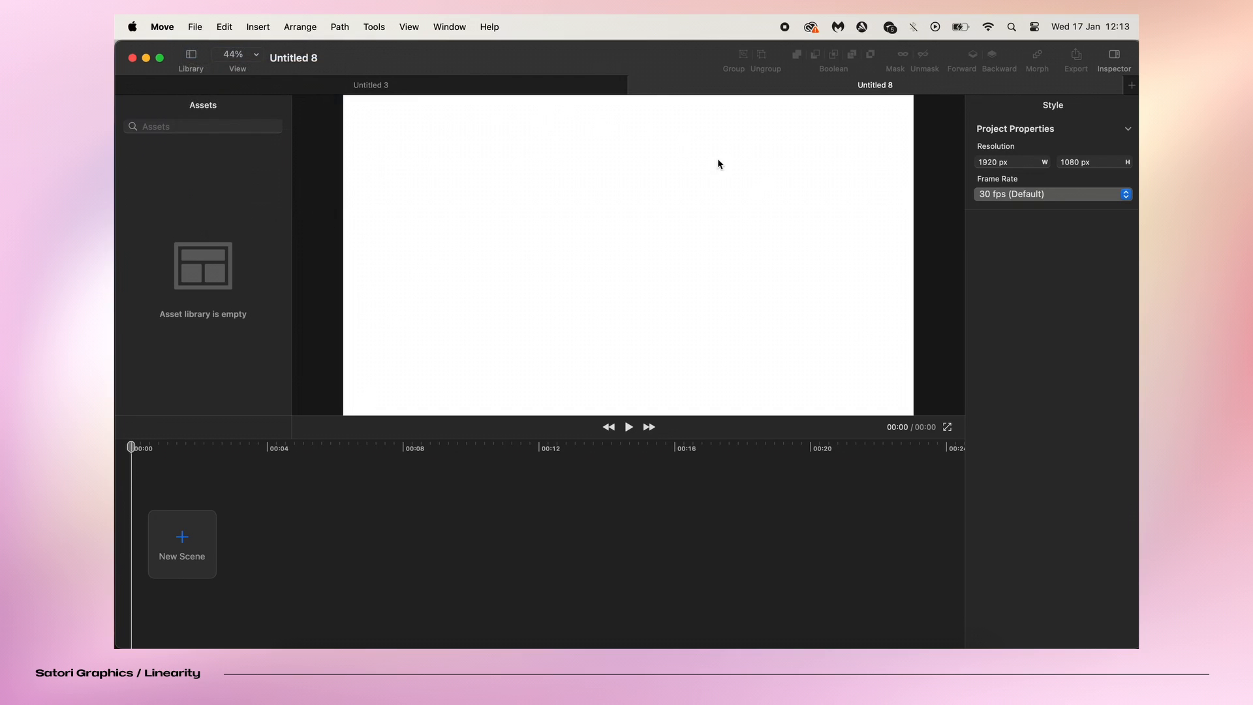
pyautogui.click(182, 544)
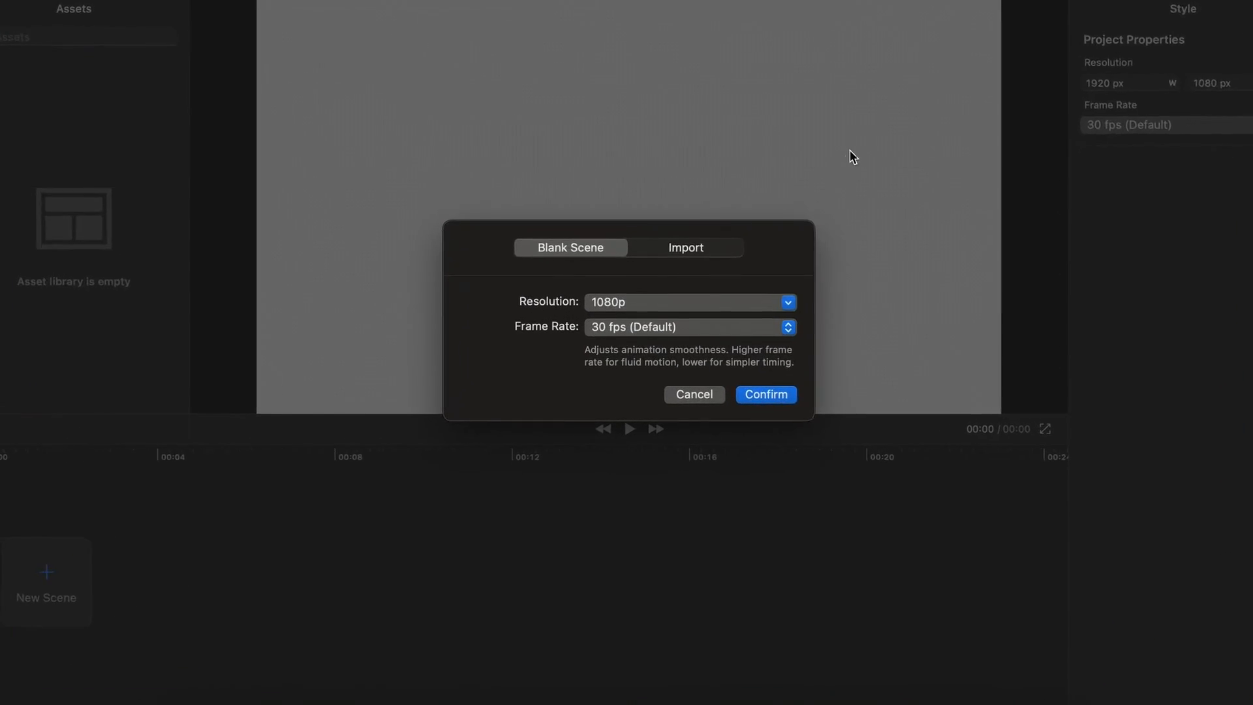
pyautogui.click(687, 327)
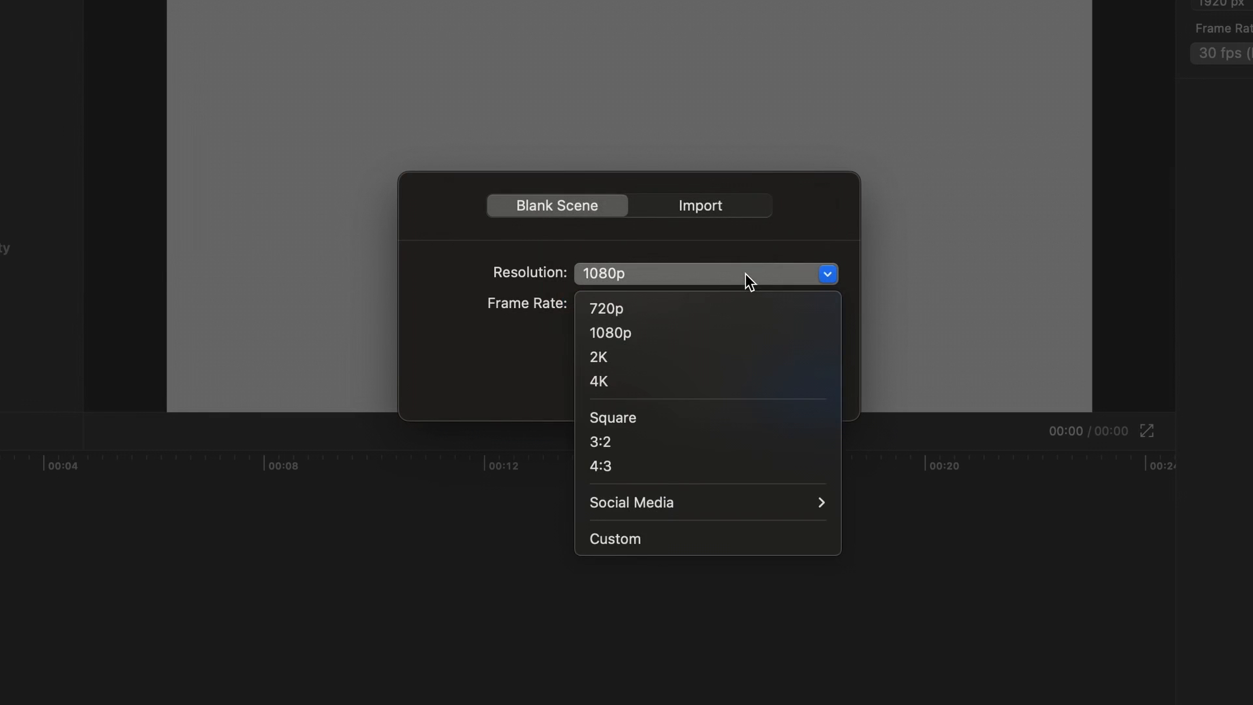
pyautogui.moveTo(734, 466)
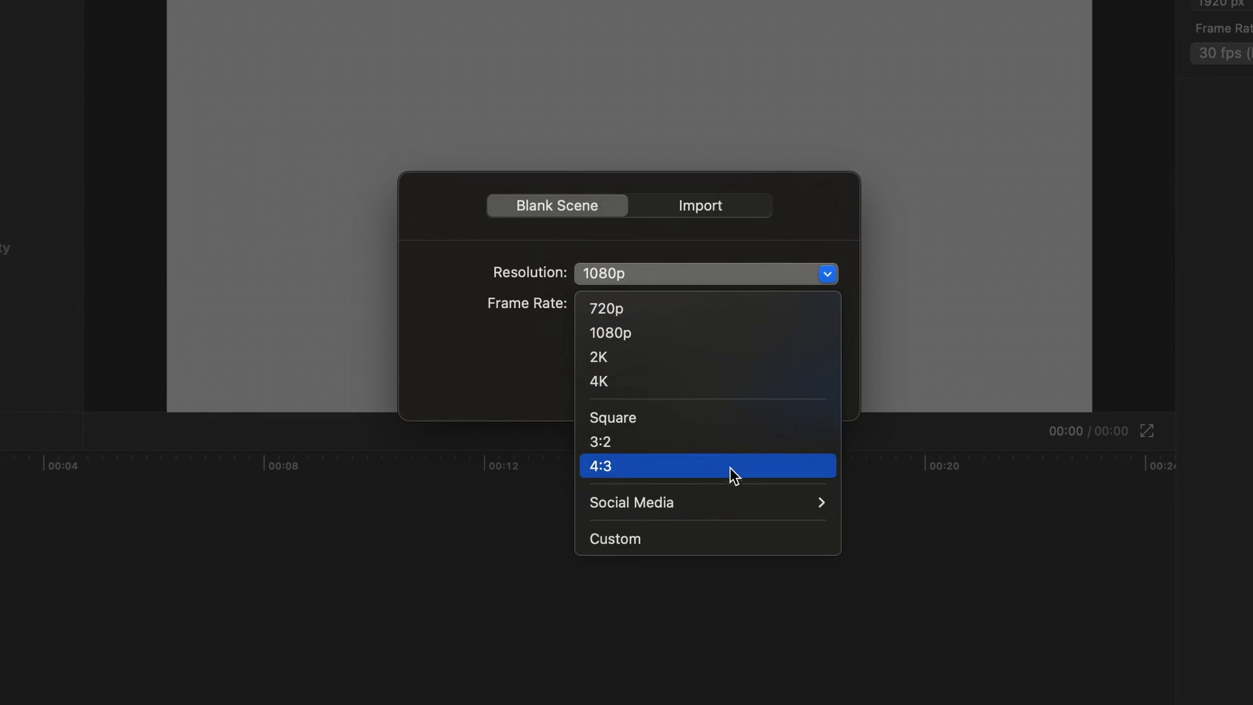
pyautogui.moveTo(631, 502)
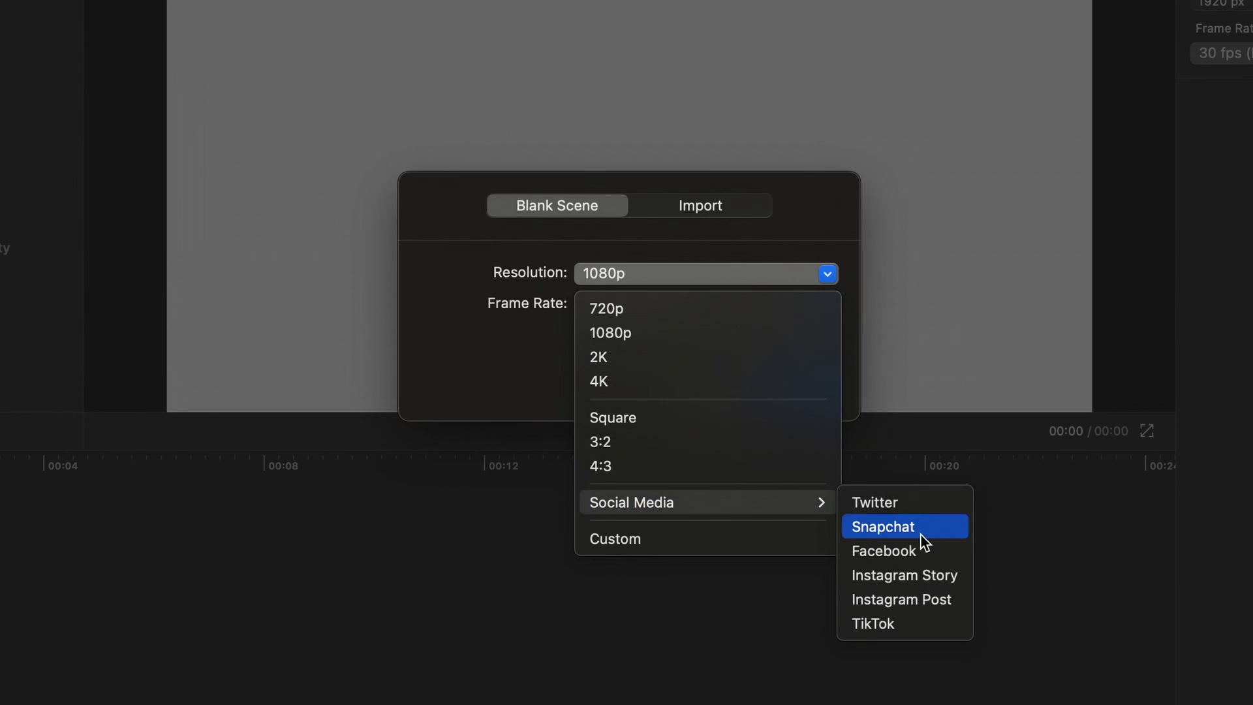
pyautogui.moveTo(922, 575)
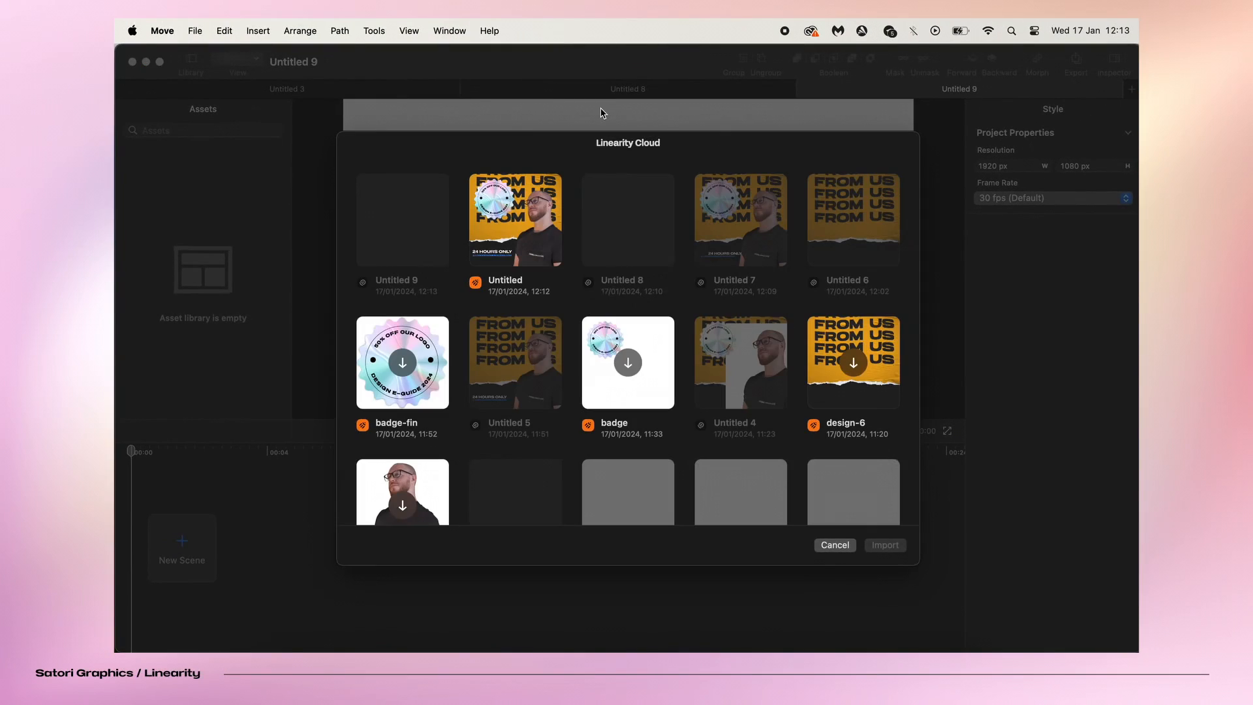
# - Import the Instagram Post artboard from the Untitled cloud file as Scene 1
pyautogui.click(834, 544)
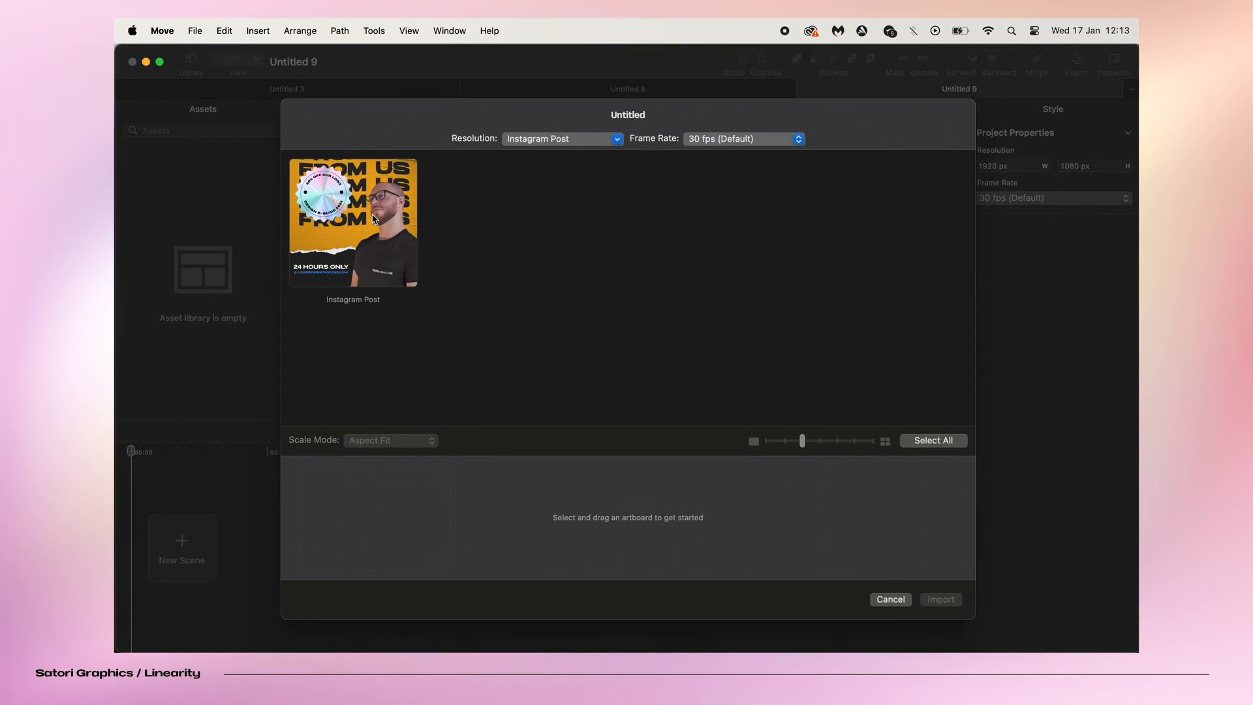
pyautogui.click(352, 222)
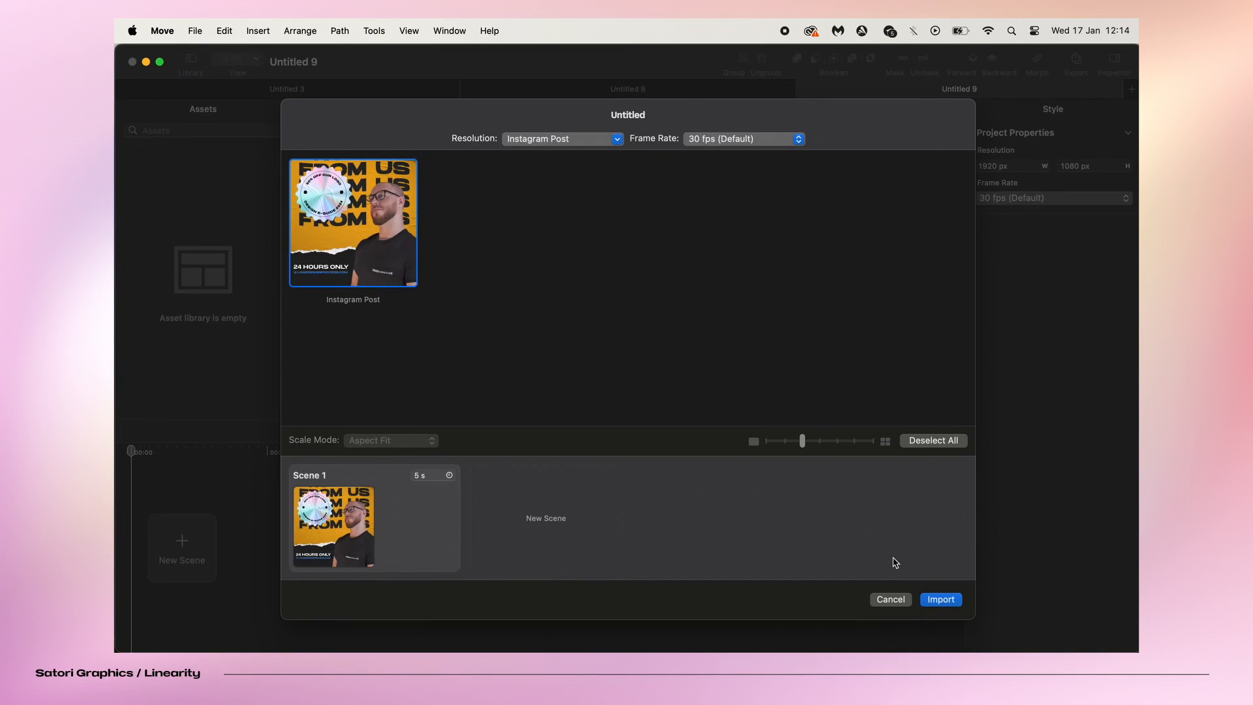
pyautogui.click(939, 599)
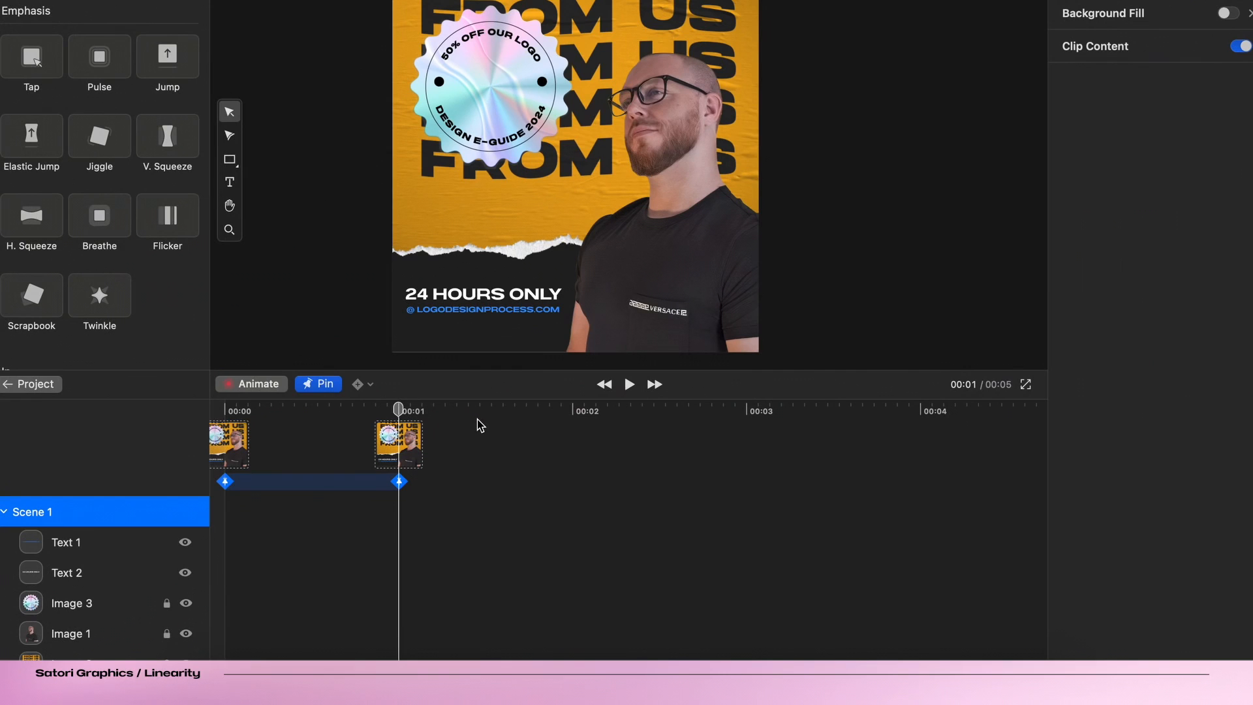
pyautogui.moveTo(129, 570)
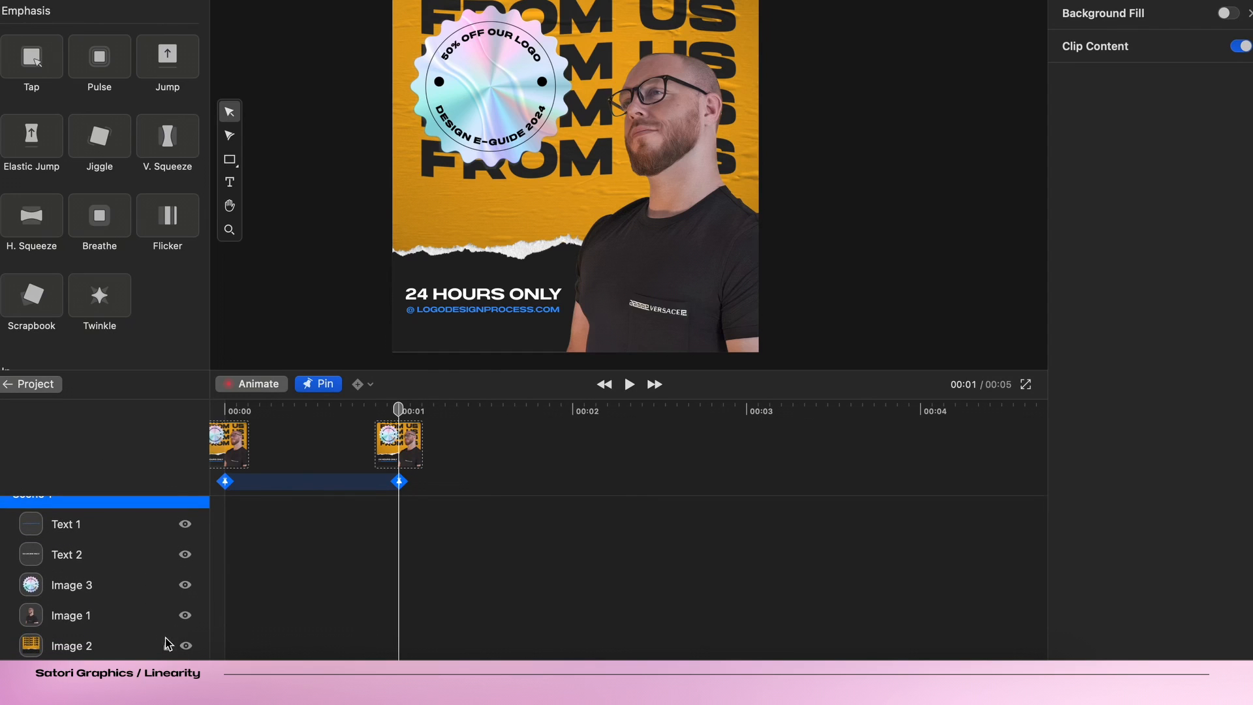
# - Unlock the promo text, badge, portrait and background layers in the layers list
pyautogui.click(65, 524)
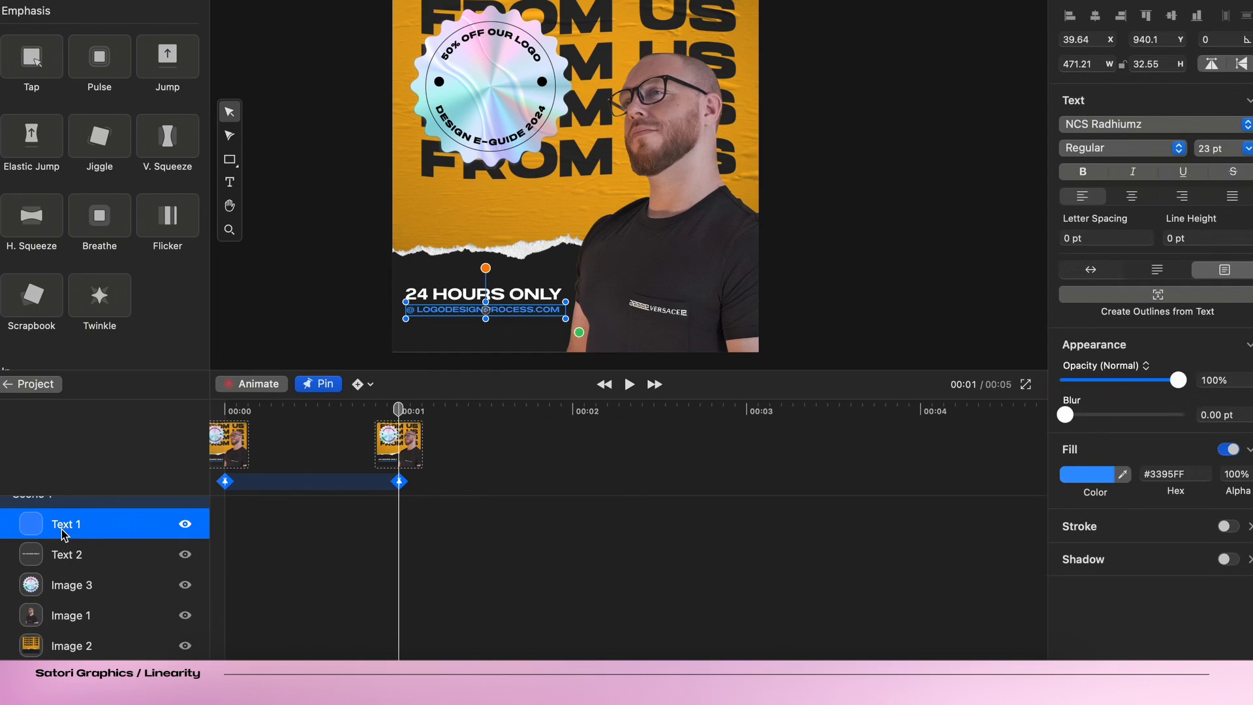
pyautogui.click(71, 584)
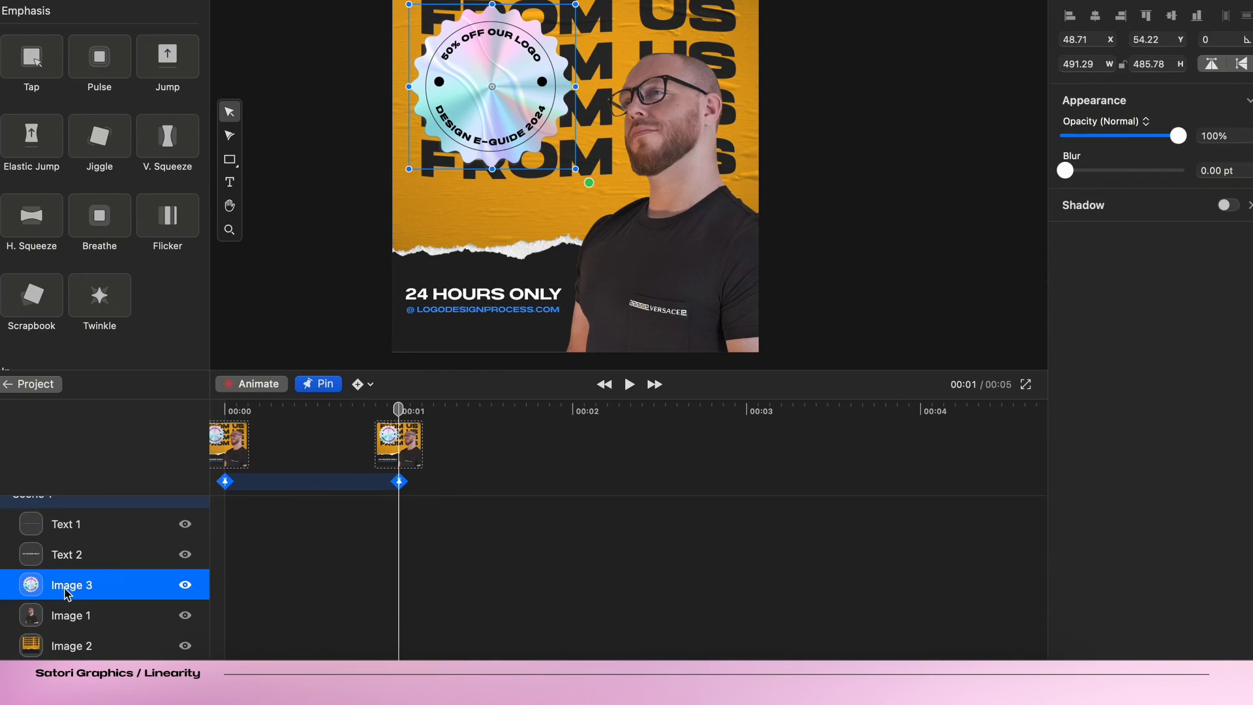
pyautogui.click(71, 615)
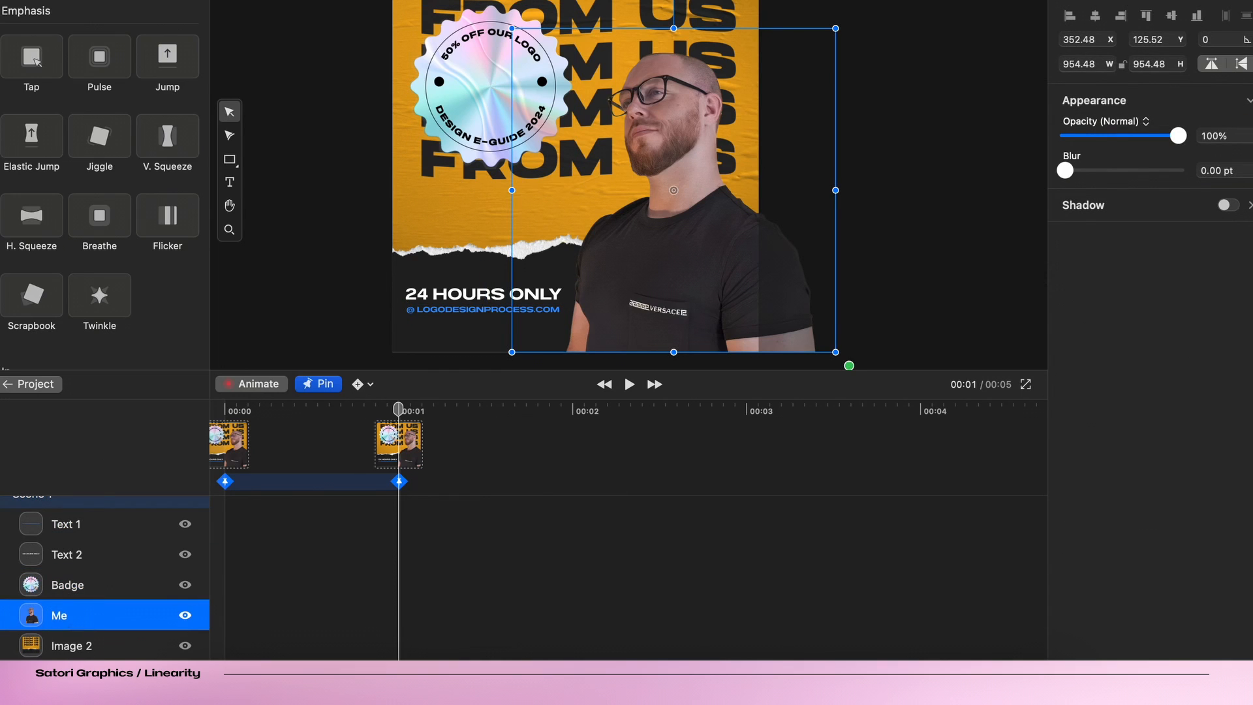
pyautogui.click(81, 645)
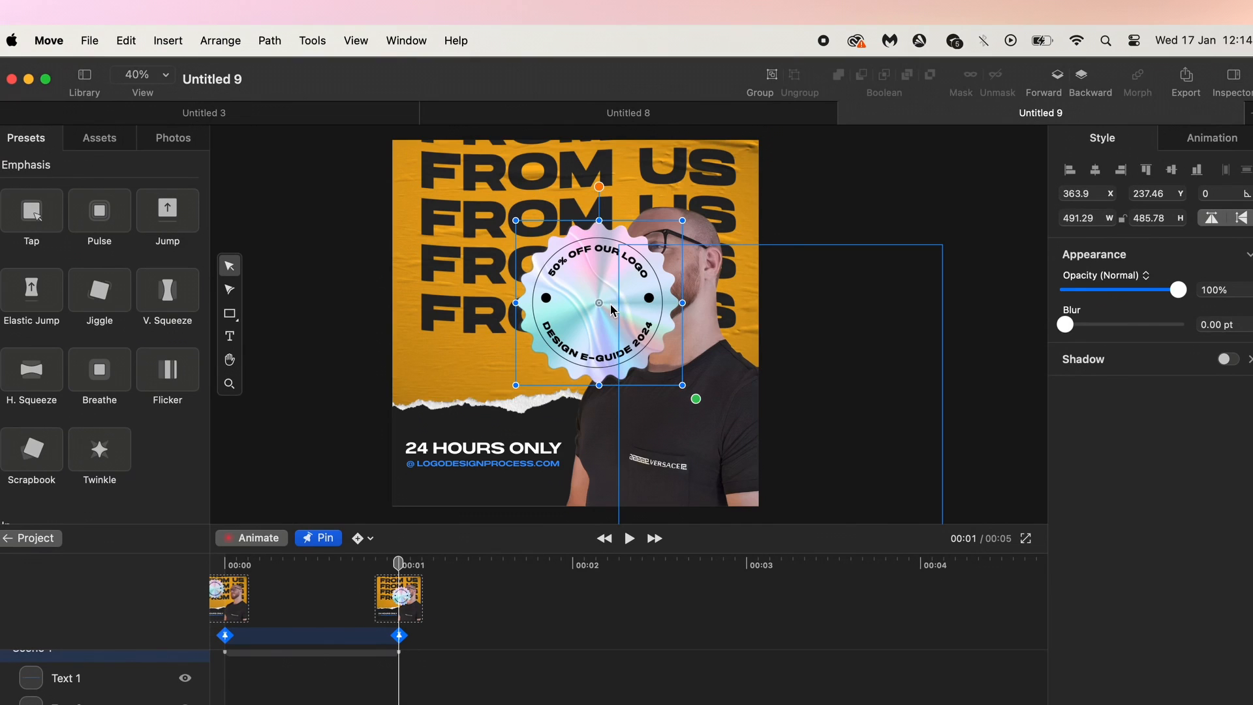
pyautogui.moveTo(598, 310); pyautogui.dragTo(491, 240)
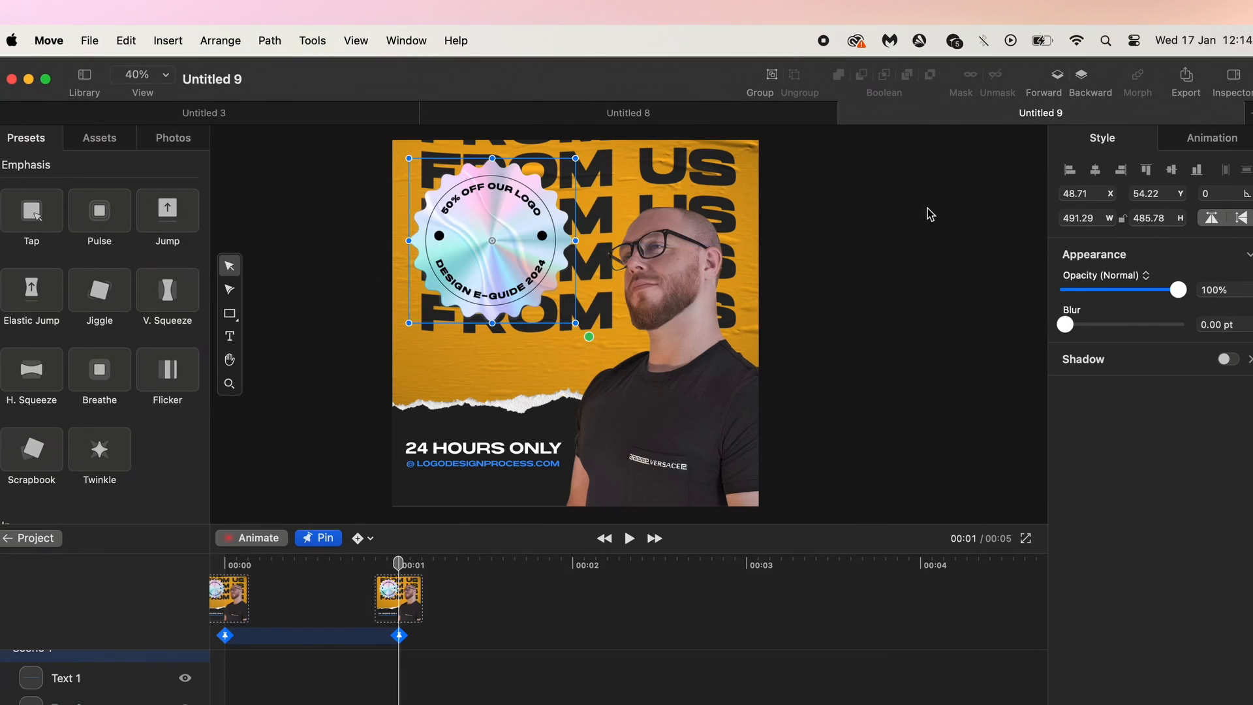
pyautogui.moveTo(199, 367)
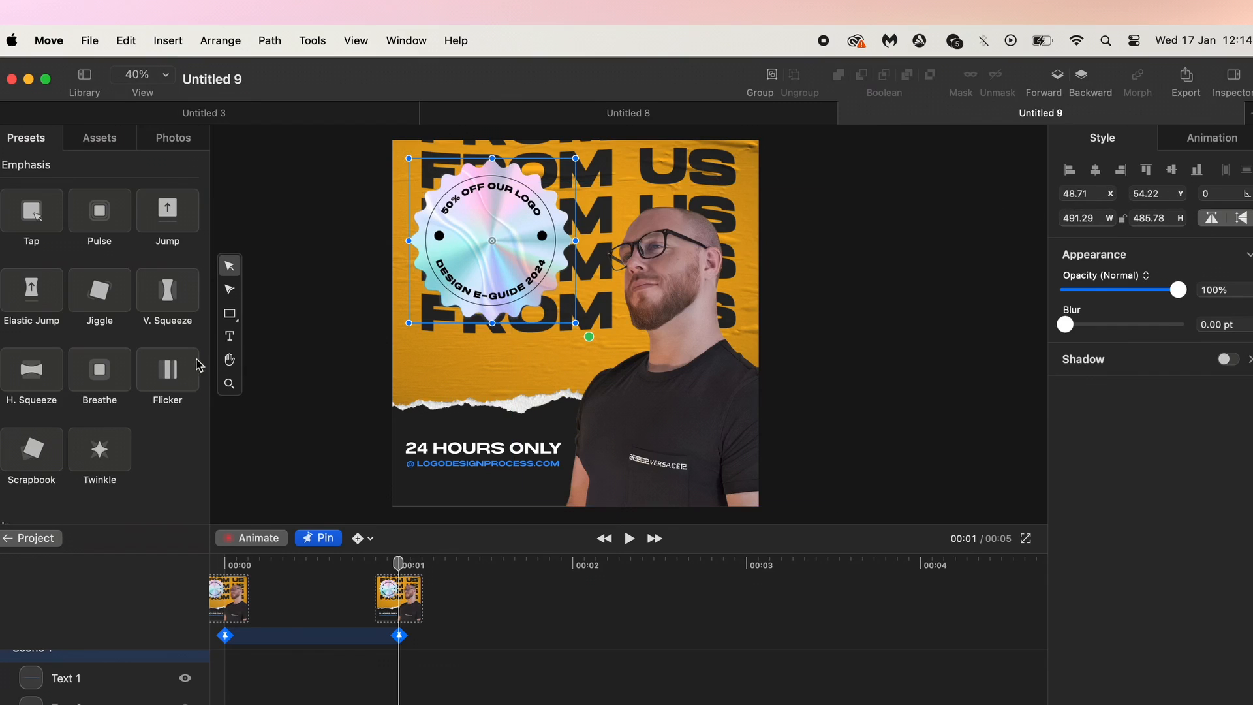
pyautogui.moveTo(229, 336)
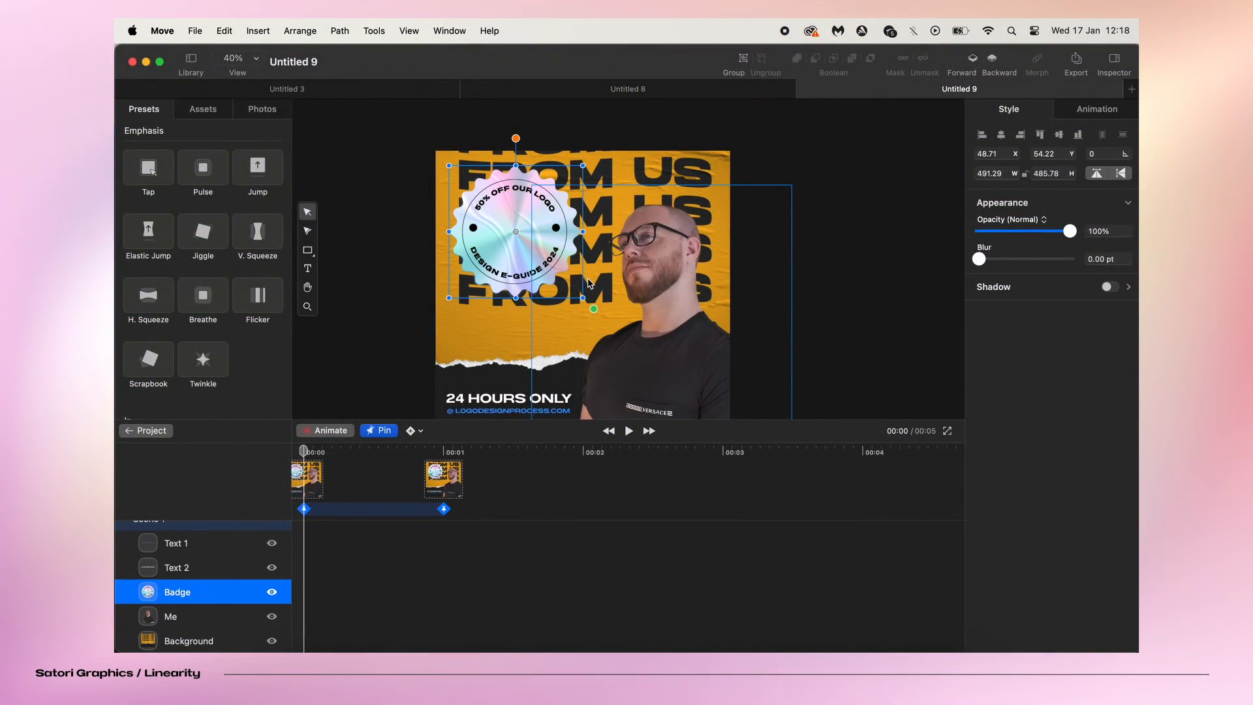
pyautogui.moveTo(534, 249)
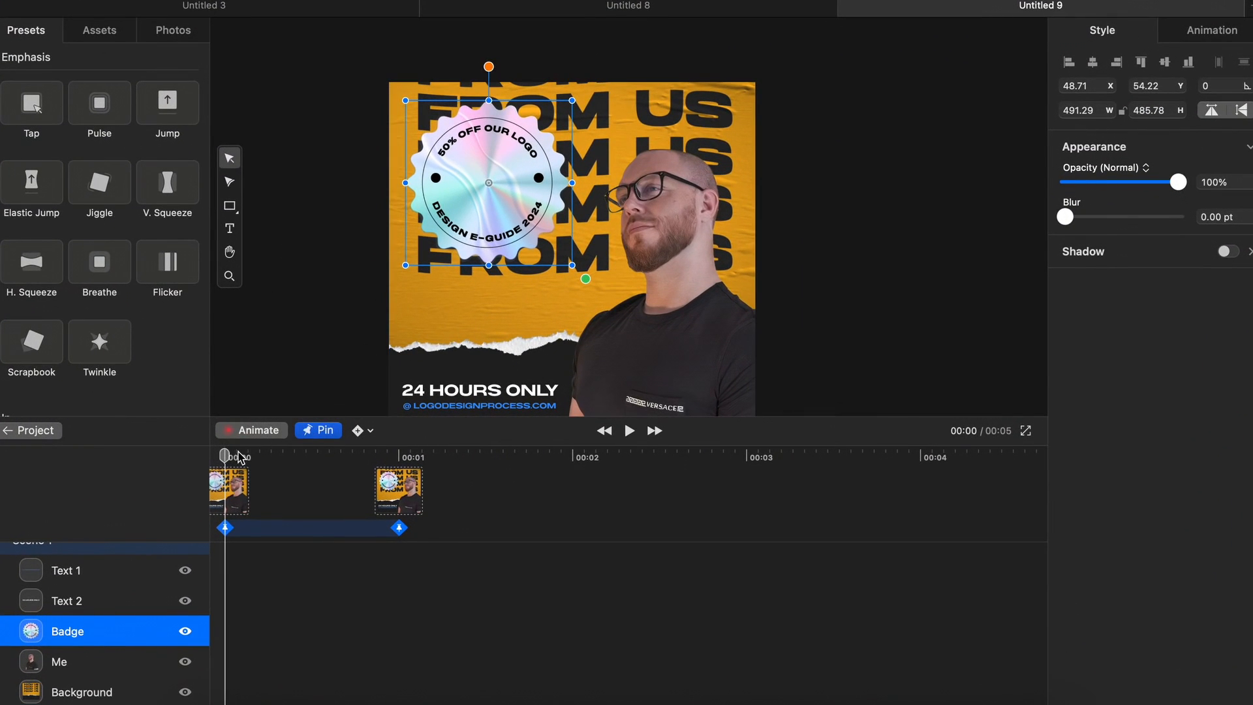
# - Add Badge rotation keyframes from the start through 2 and 4 seconds, then preview the spin
pyautogui.moveTo(226, 455); pyautogui.dragTo(575, 456)
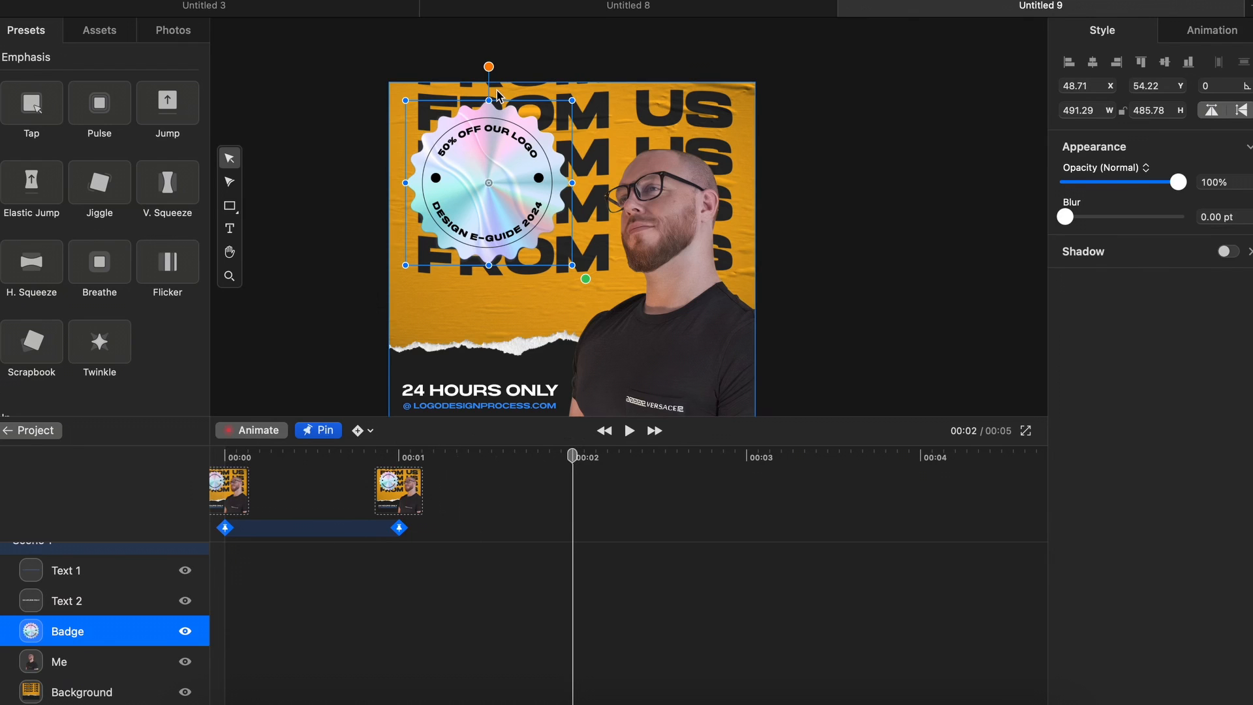
pyautogui.moveTo(488, 67); pyautogui.dragTo(588, 125)
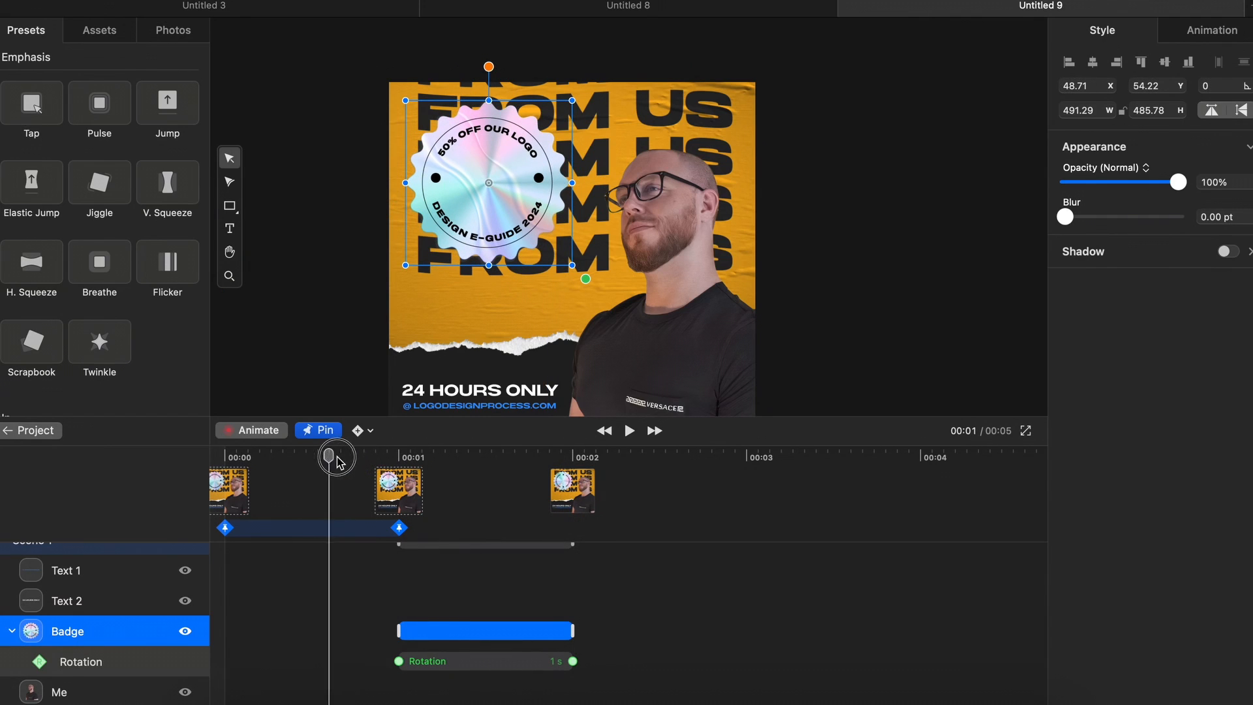
pyautogui.moveTo(328, 455); pyautogui.dragTo(398, 464)
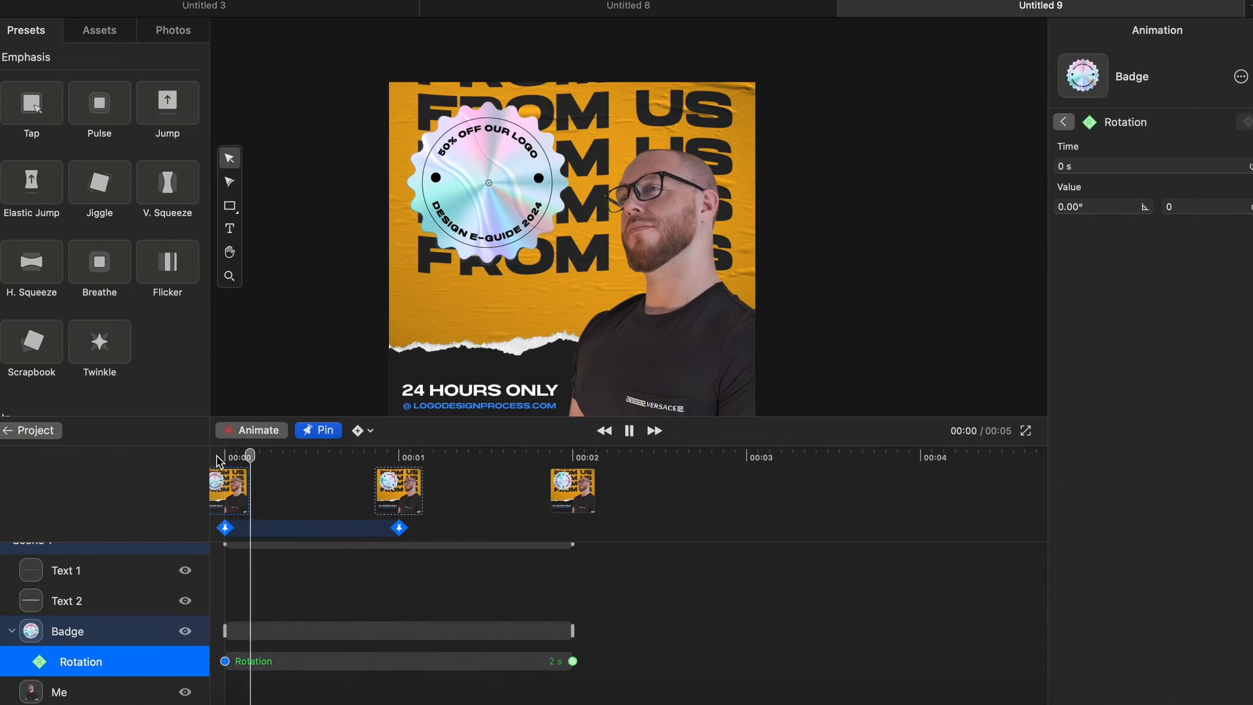
pyautogui.click(630, 430)
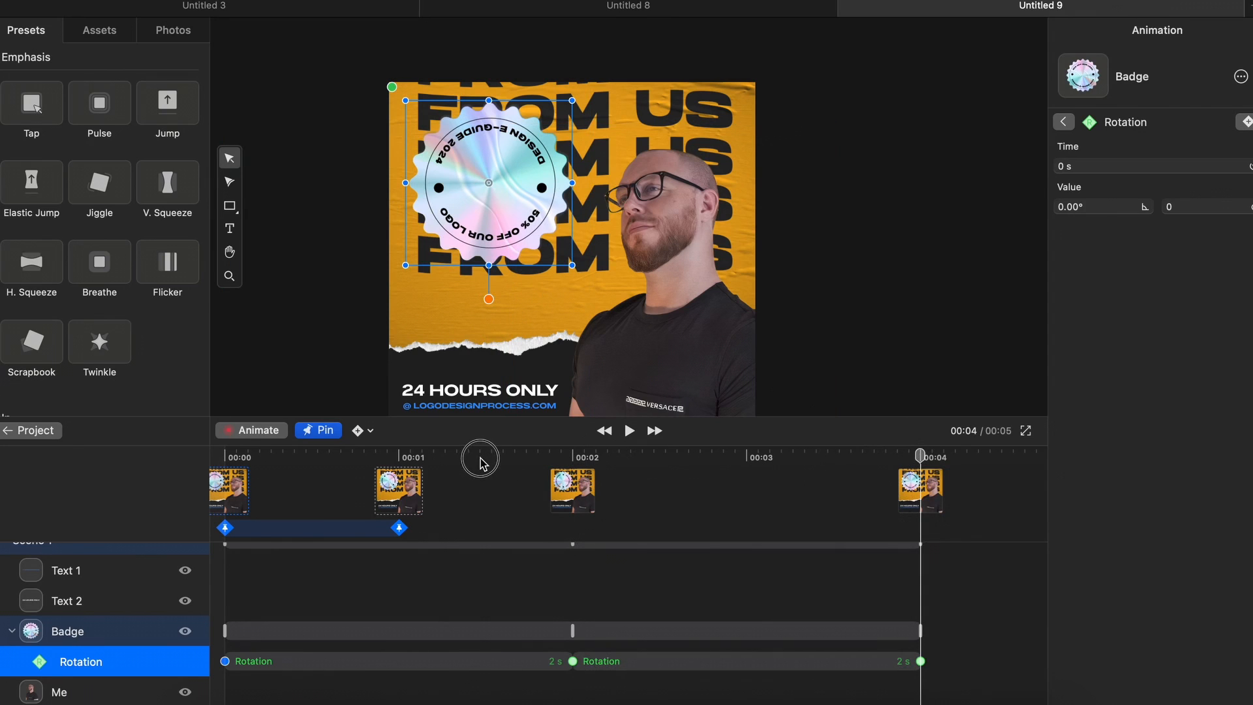
pyautogui.moveTo(918, 455); pyautogui.dragTo(793, 455)
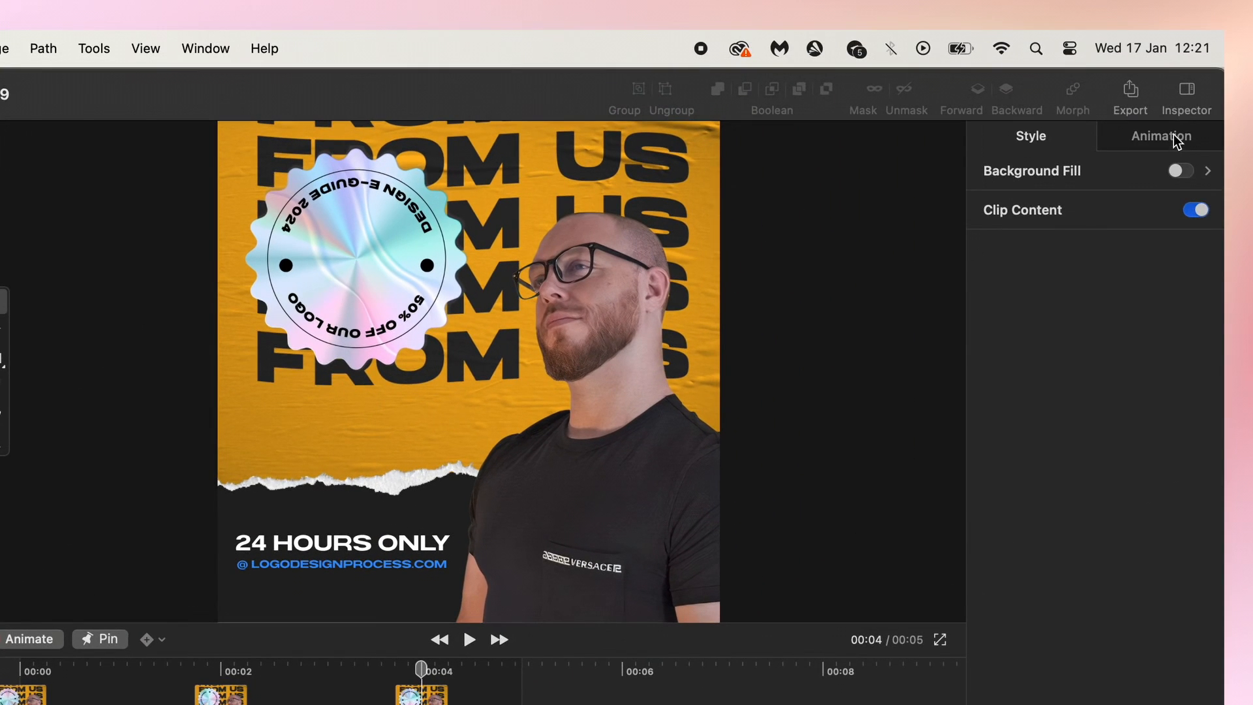
# - Set Scene 1's Duration to 10 s in the Animation inspector
pyautogui.click(1160, 136)
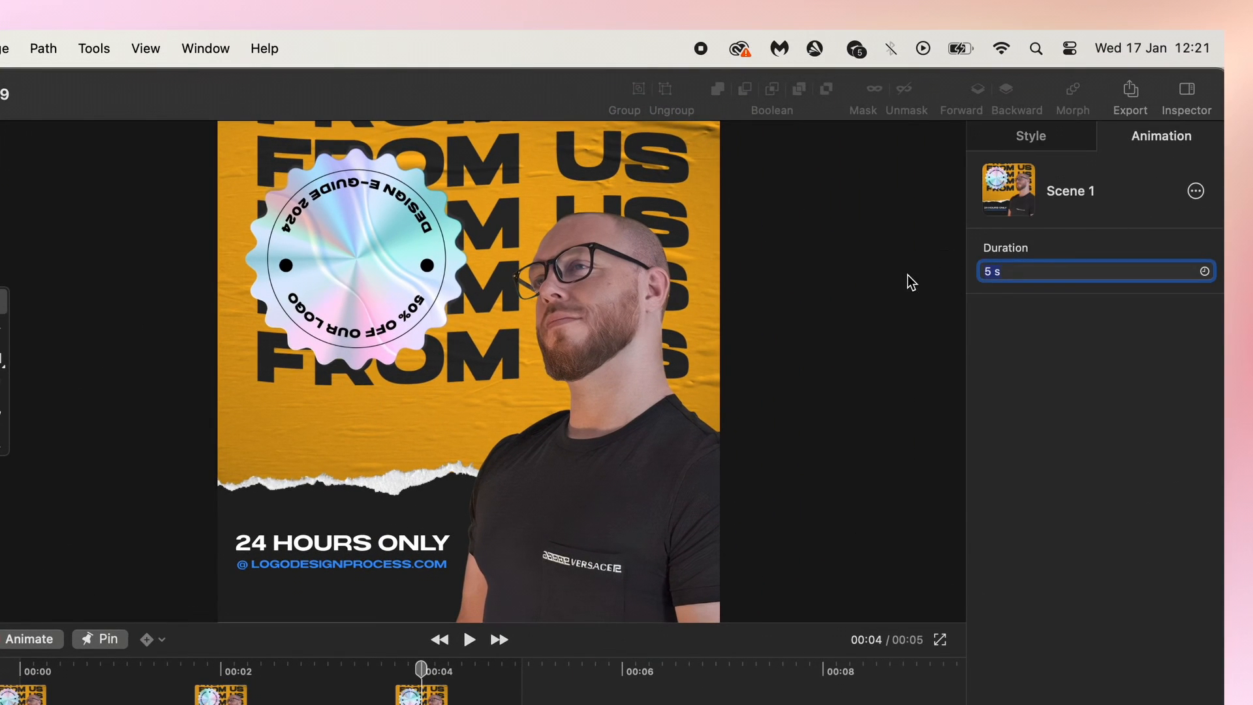
pyautogui.write('10 s')
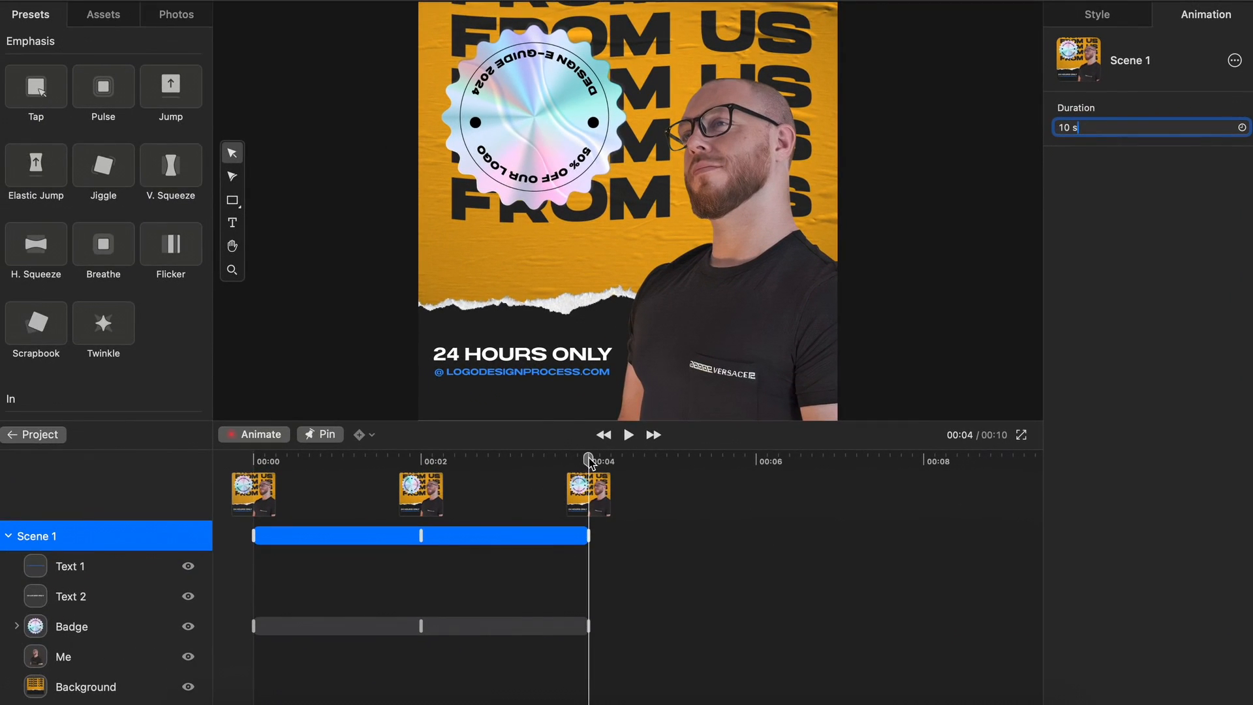
pyautogui.click(71, 625)
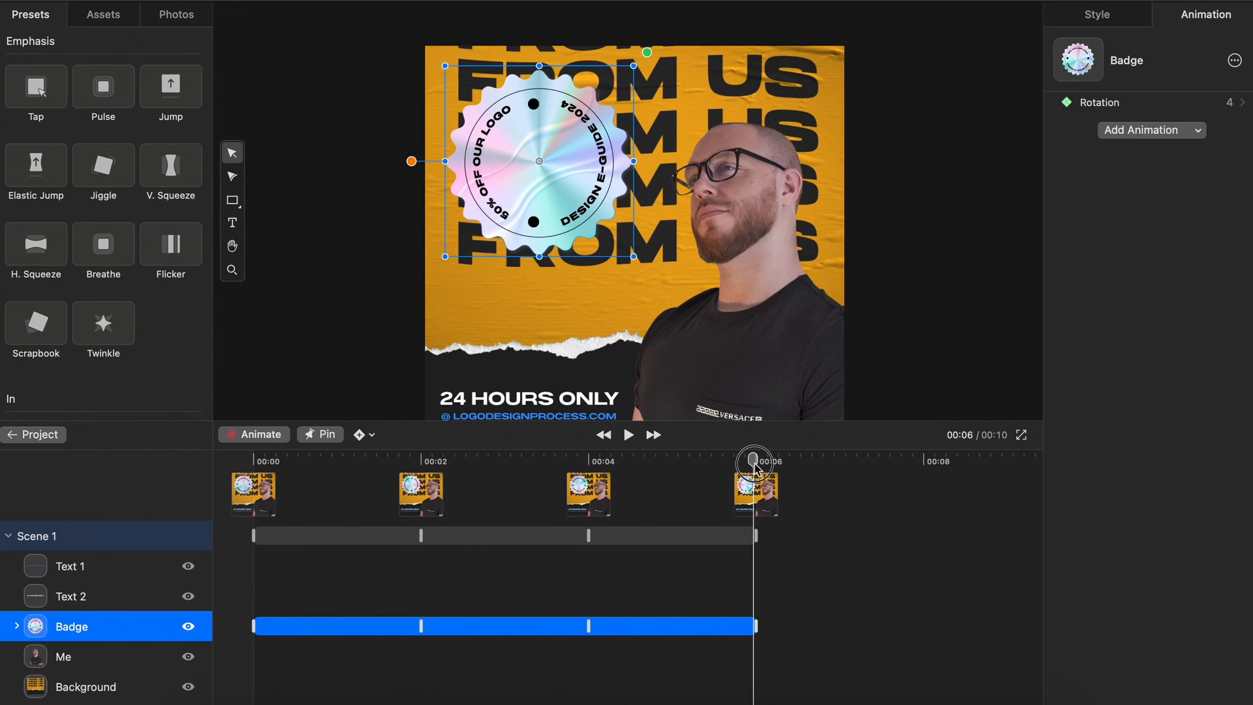
# - Rotate the badge at 00:08 to add a fifth rotation keyframe, then return to the start
pyautogui.moveTo(754, 465); pyautogui.dragTo(923, 465)
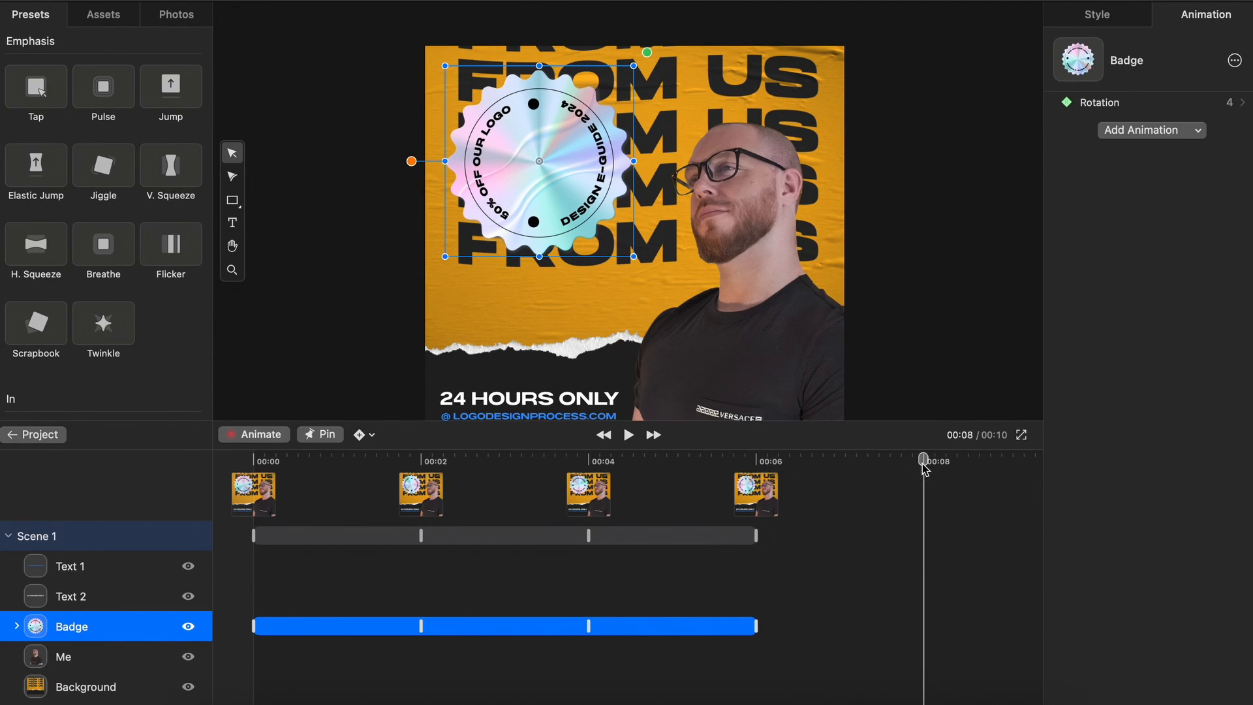
pyautogui.moveTo(410, 161); pyautogui.dragTo(538, 35)
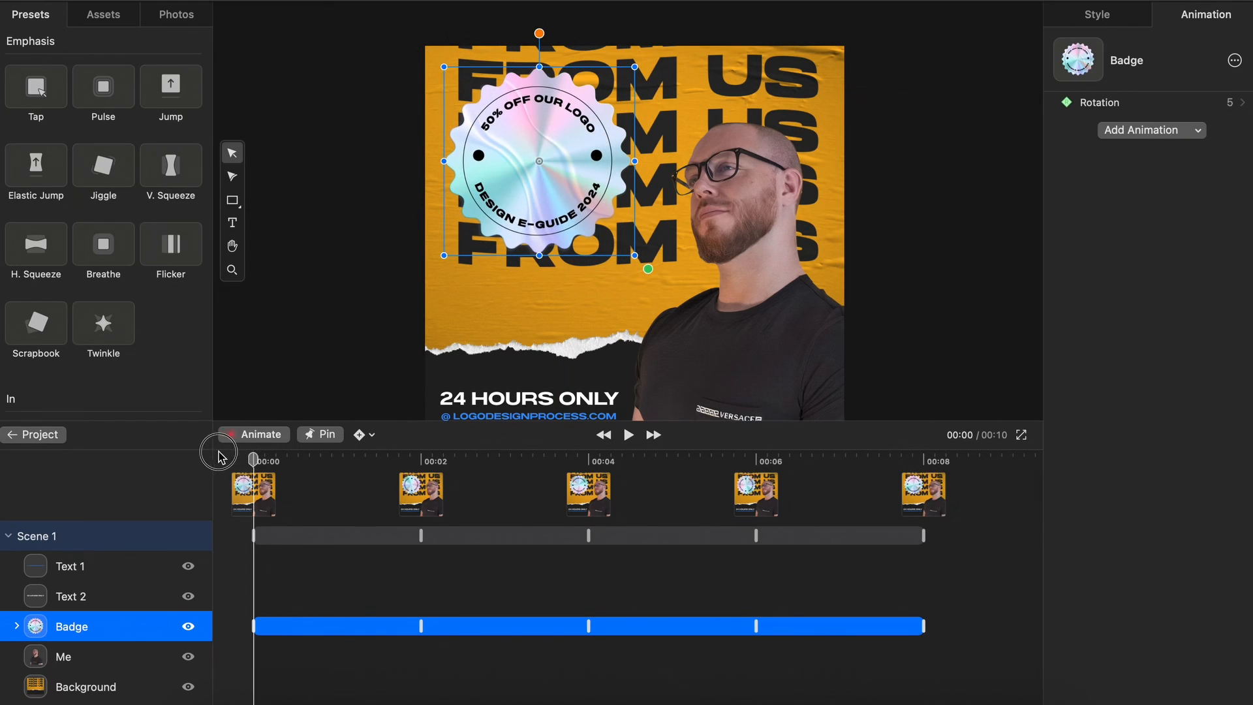
pyautogui.click(628, 434)
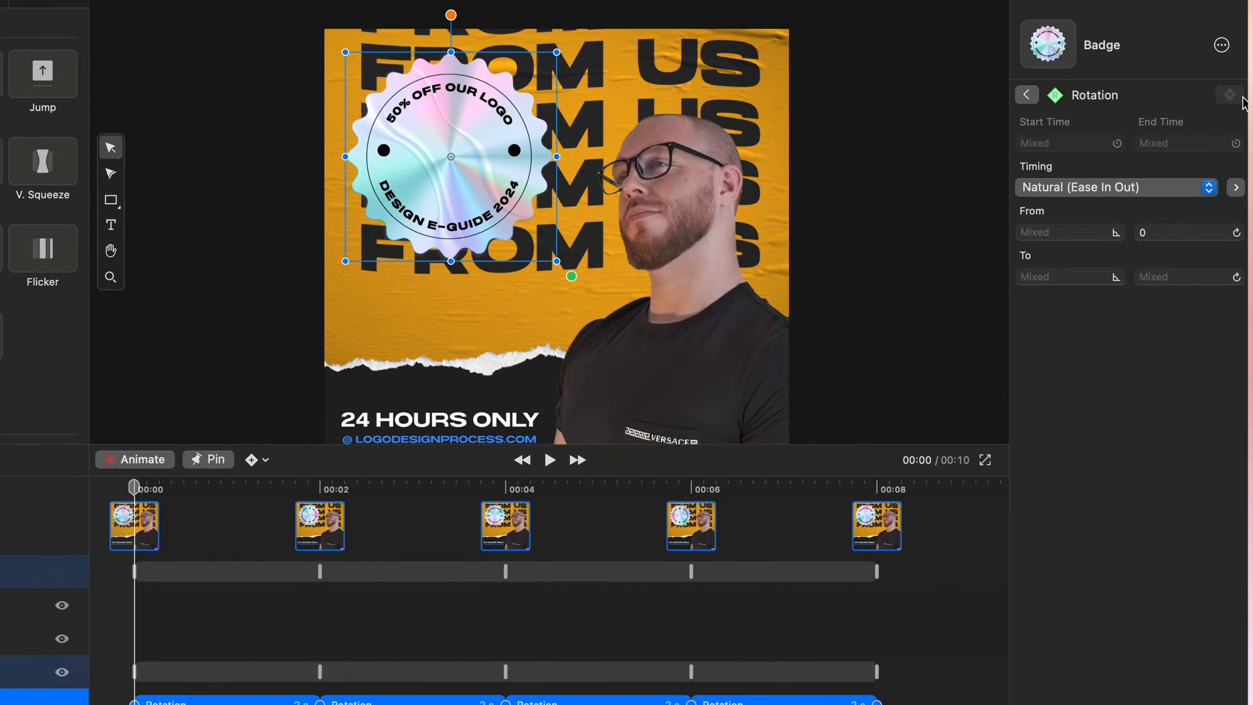
# - Change the Badge rotation timing from ease-in-out to Linear and preview it
pyautogui.click(1115, 187)
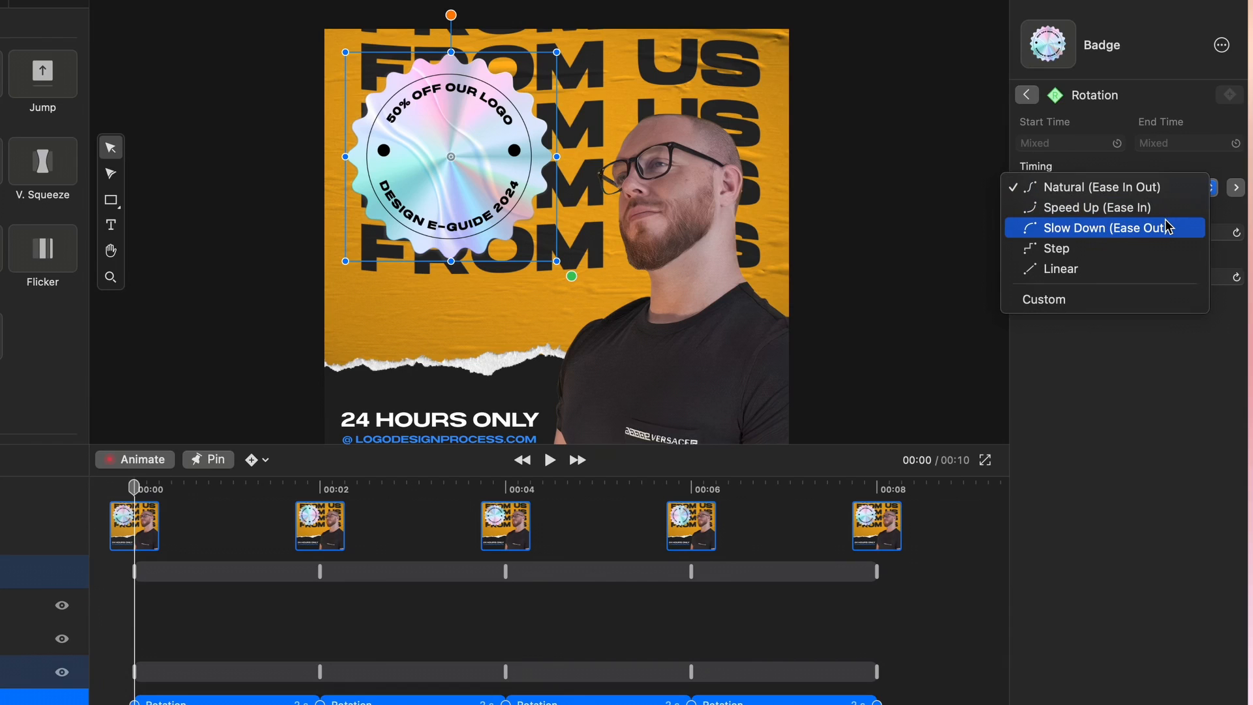
pyautogui.moveTo(1182, 229)
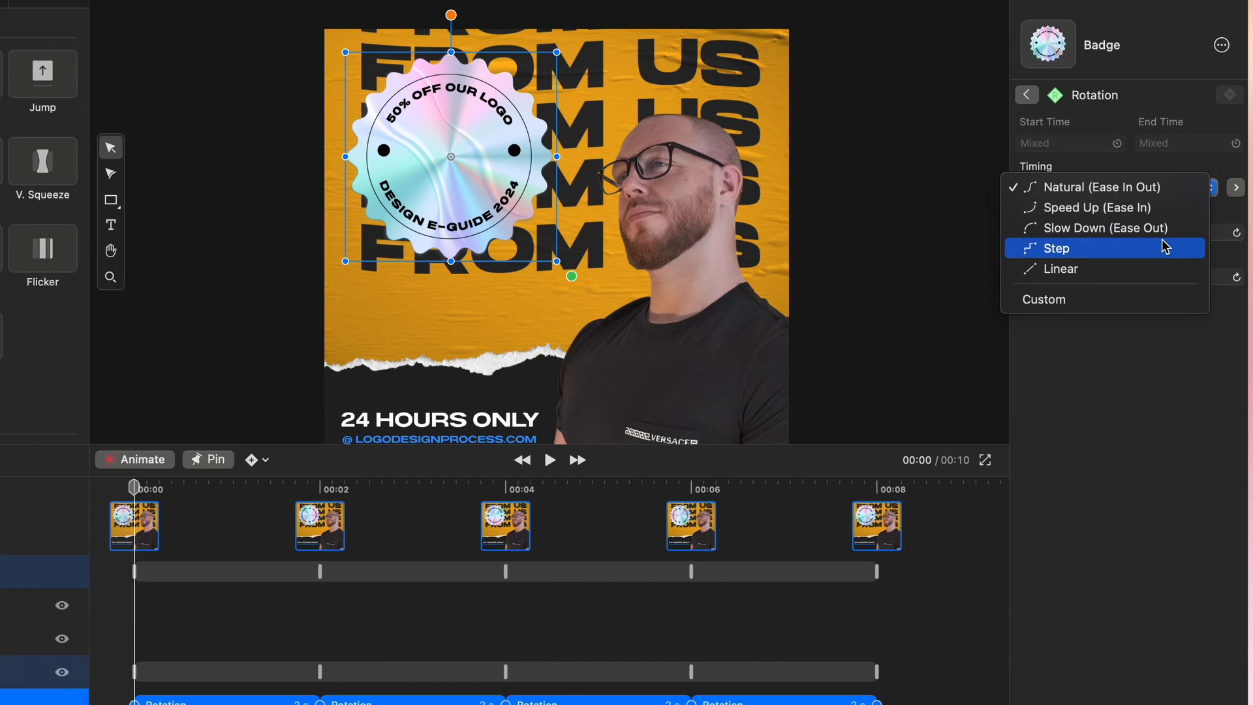
pyautogui.click(1060, 268)
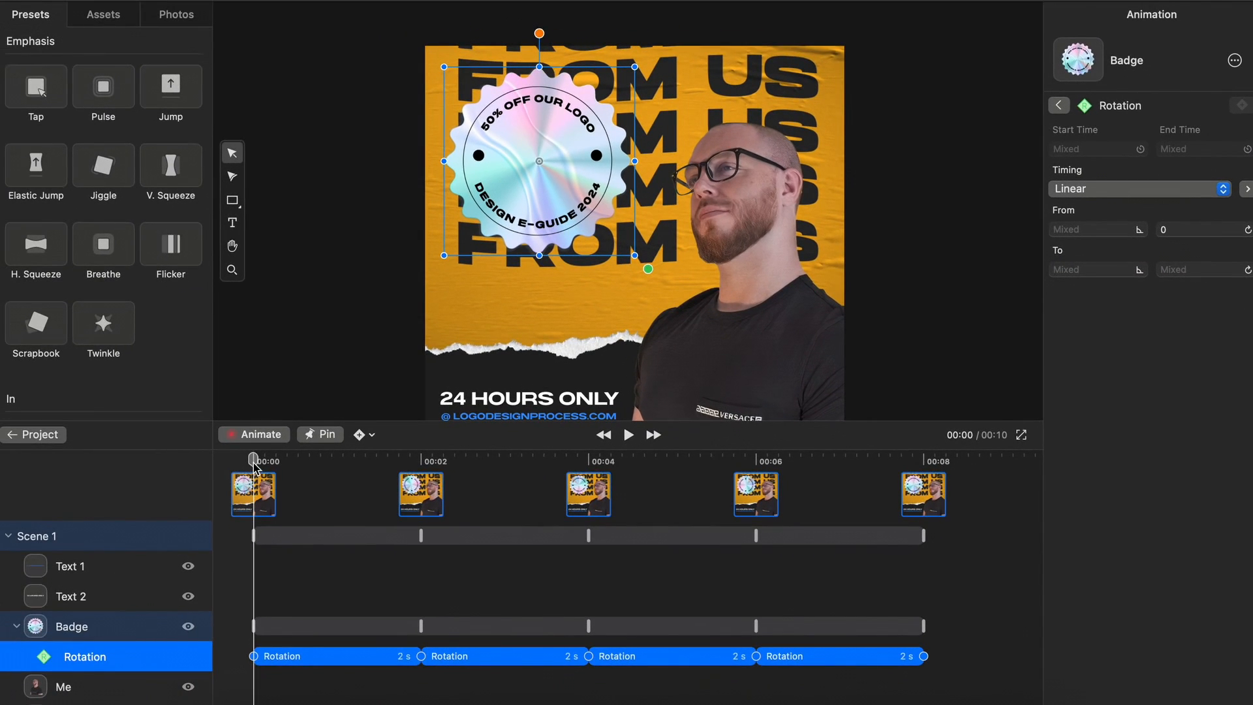
pyautogui.click(628, 434)
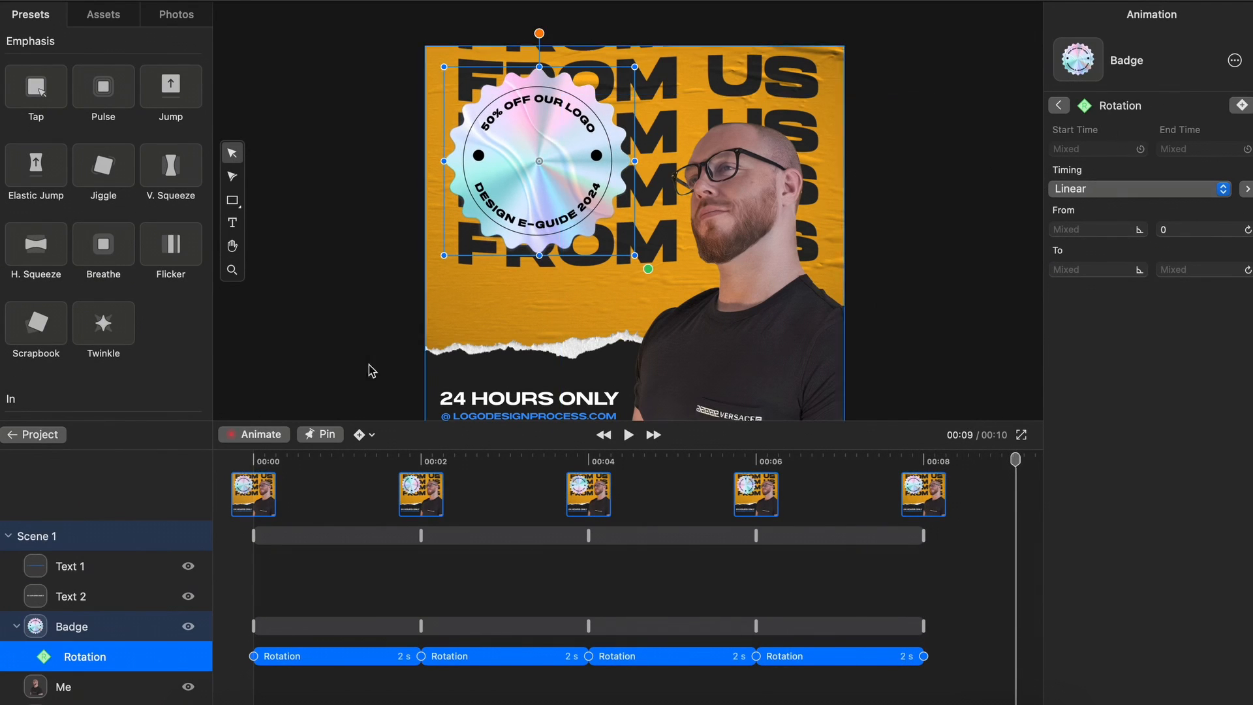
# - Change Scene 1's Duration from 10 s to 8 s
pyautogui.click(35, 535)
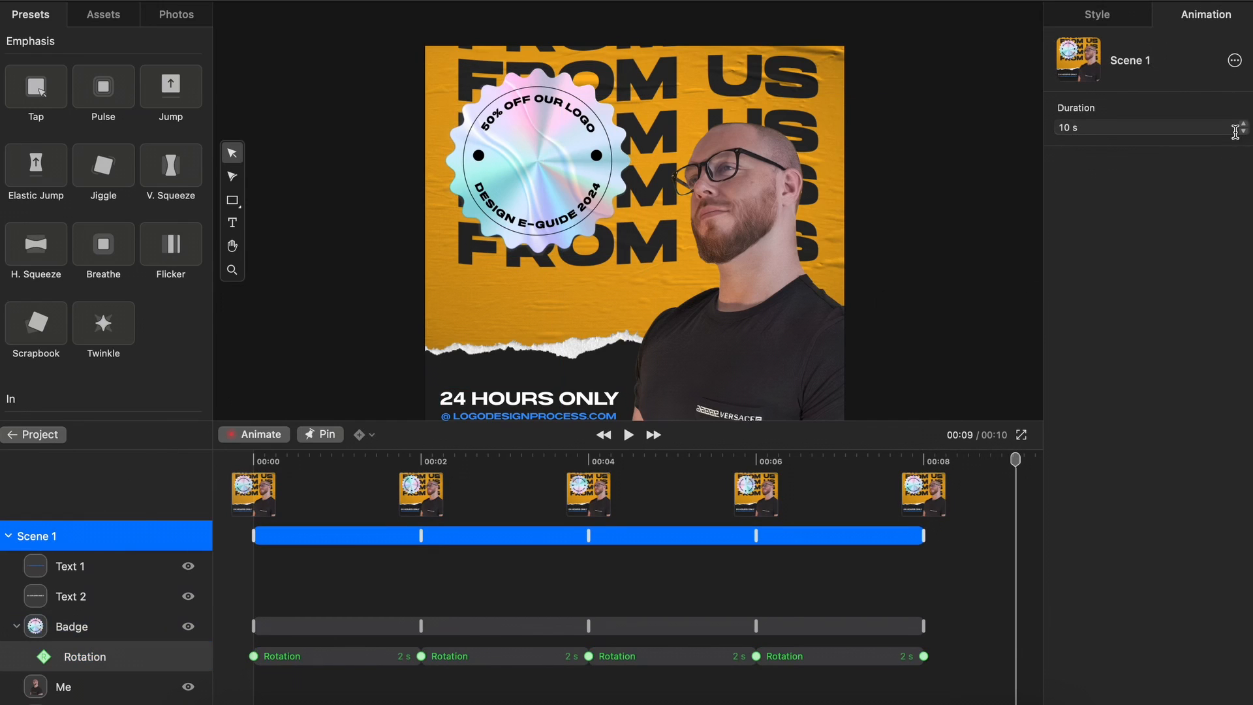
pyautogui.click(1142, 127)
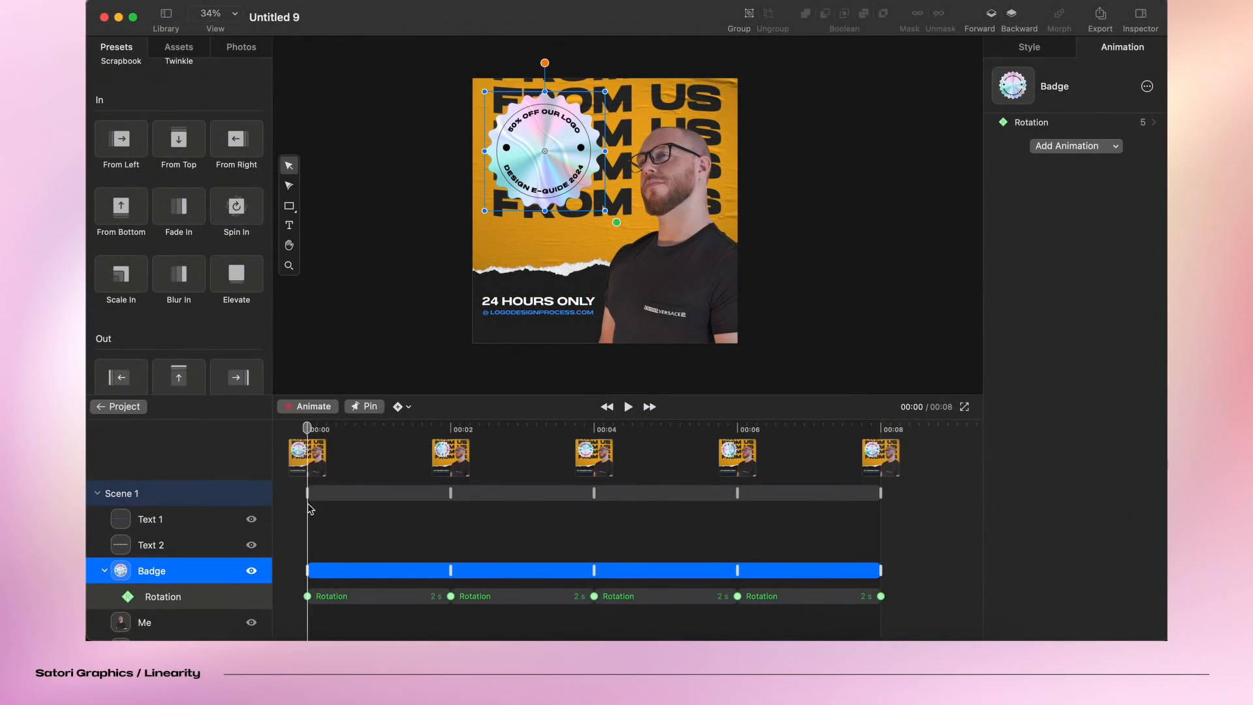
# - Apply the Blur In and Blur Out presets to the Me layer
pyautogui.click(145, 623)
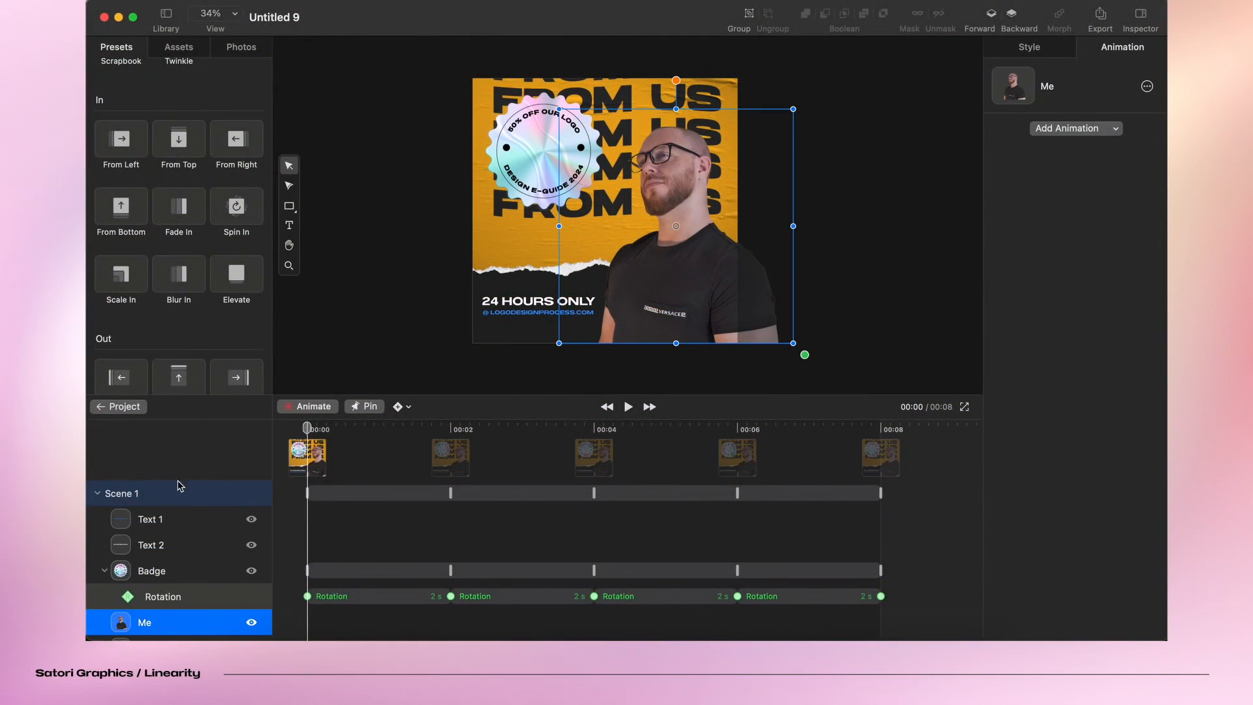
pyautogui.click(121, 138)
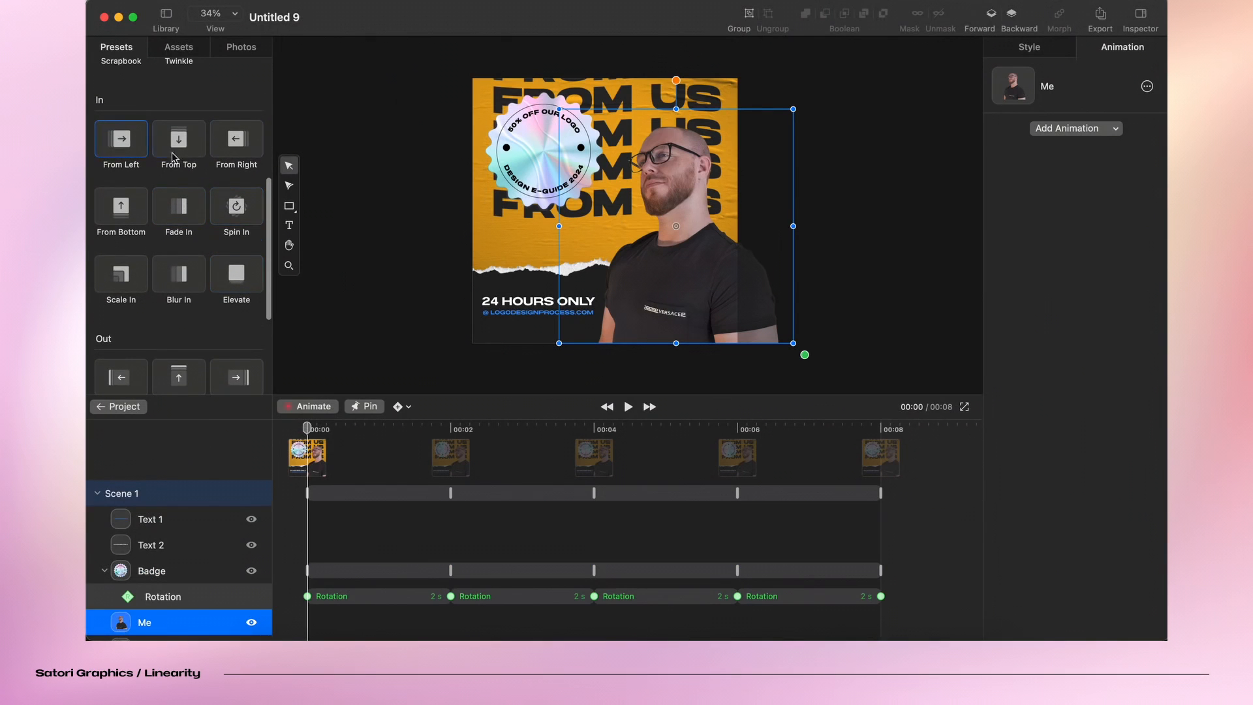
pyautogui.scroll(-3)
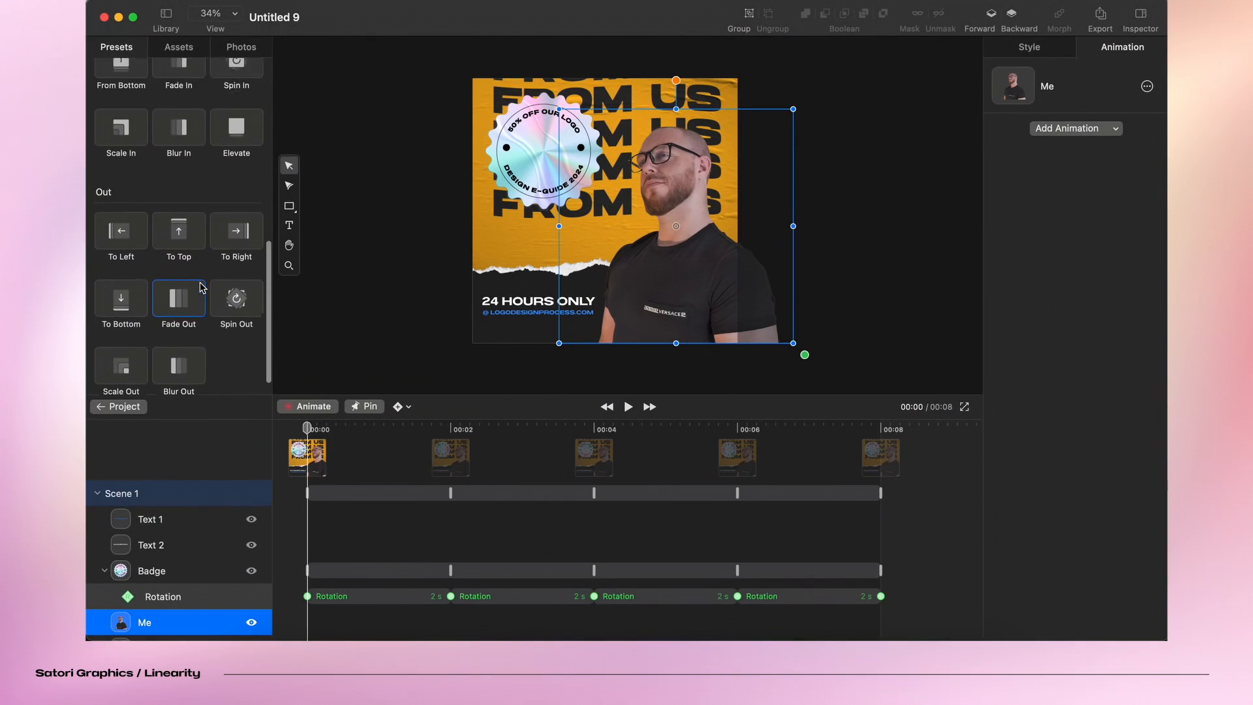
pyautogui.scroll(-3)
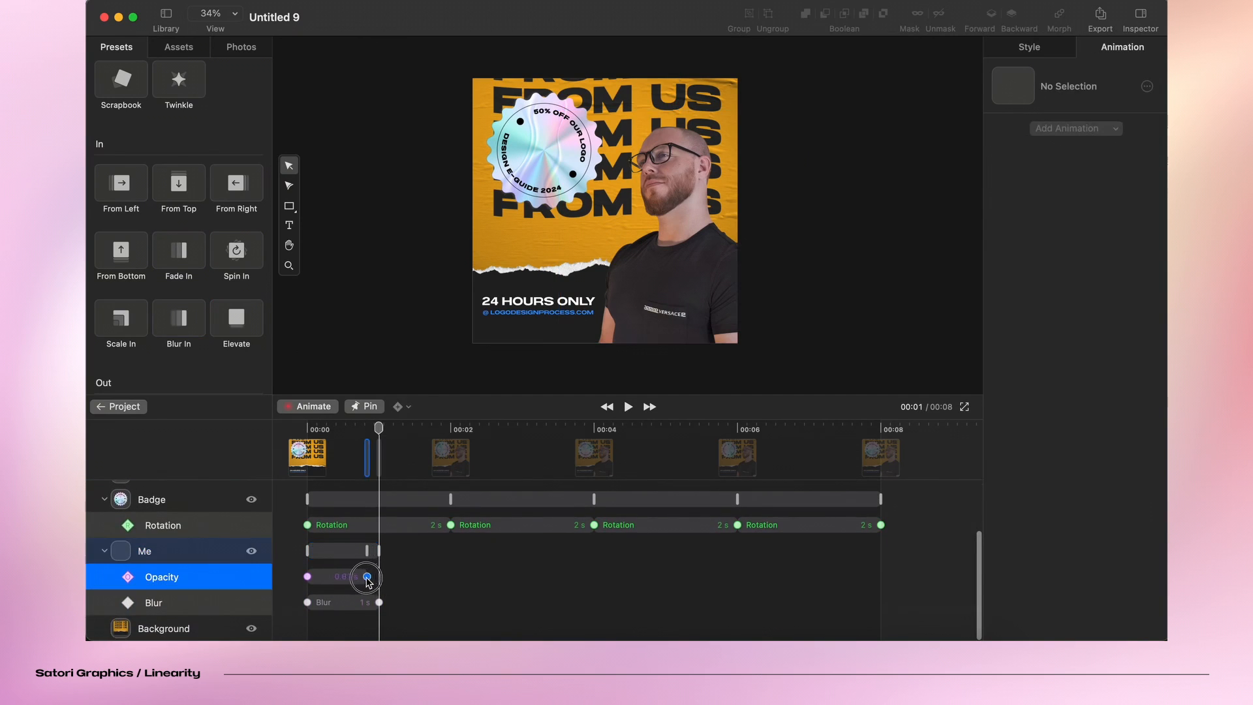
# - Shorten the Me layer's blur-in and blur-out animations to 0.5 s each
pyautogui.moveTo(366, 577); pyautogui.dragTo(344, 577)
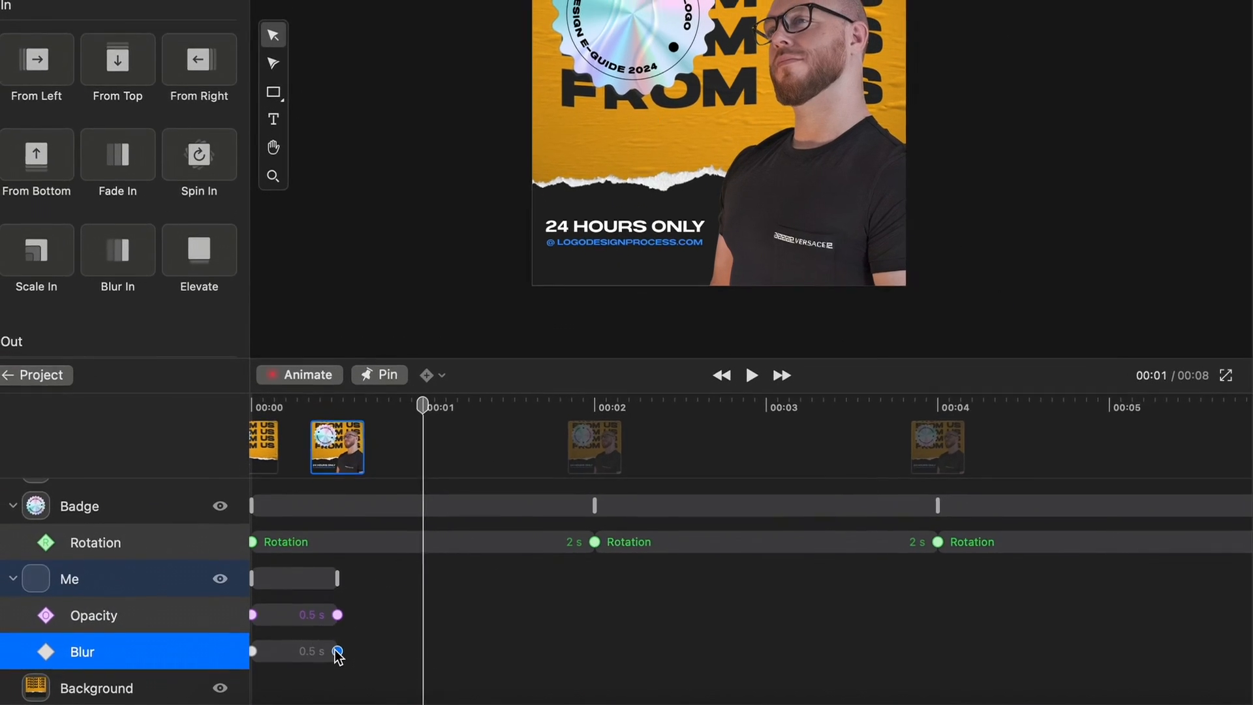
pyautogui.click(750, 374)
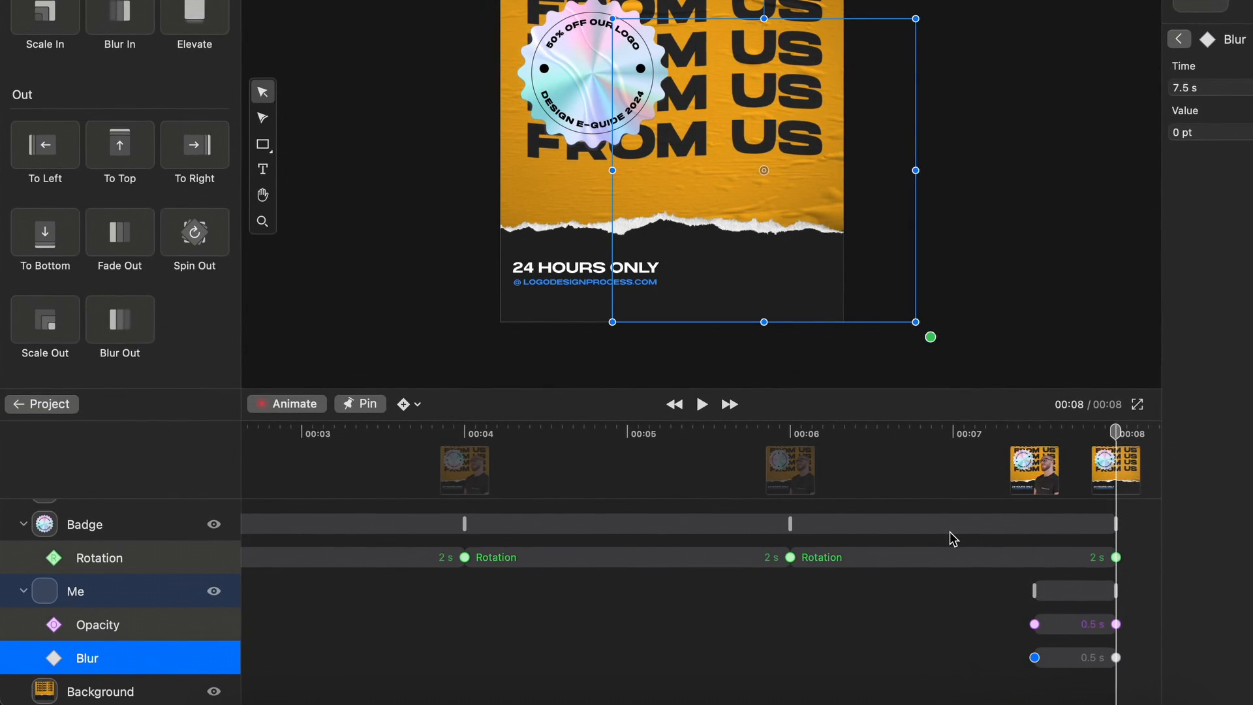
pyautogui.click(701, 405)
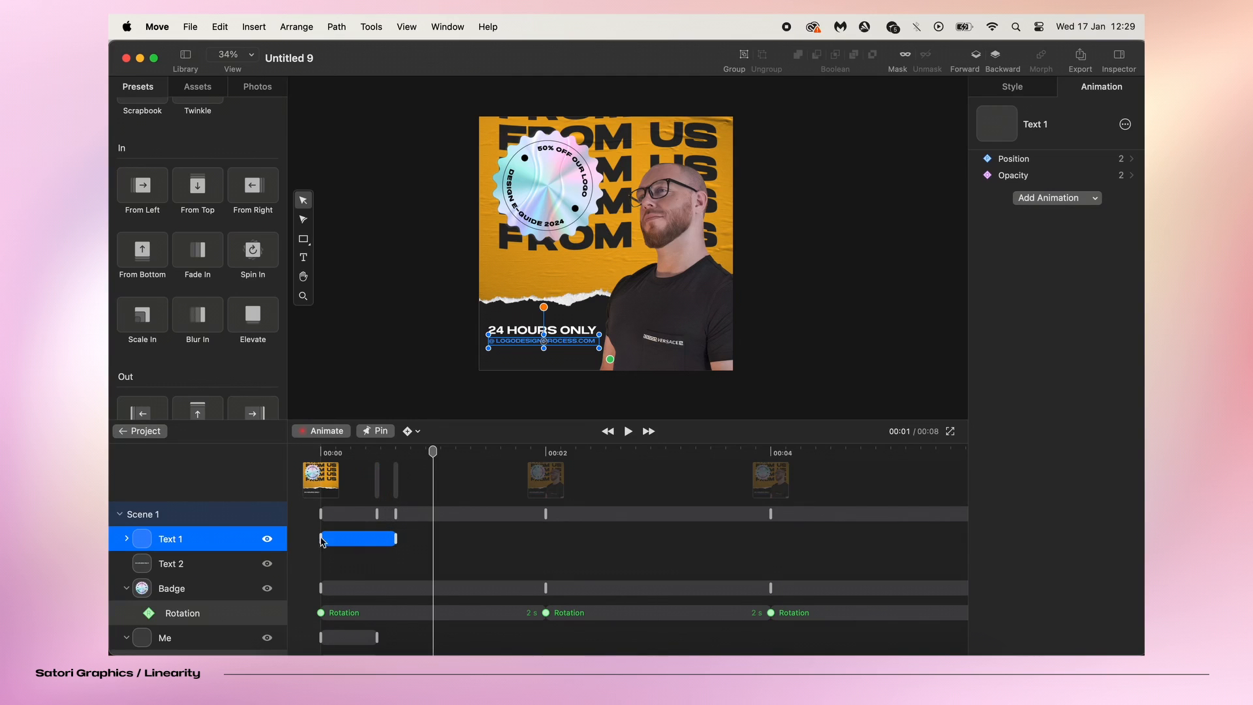
# - Give Text 2 the From Bottom In preset, preview it, and lengthen its rise to 1.2 s
pyautogui.click(171, 563)
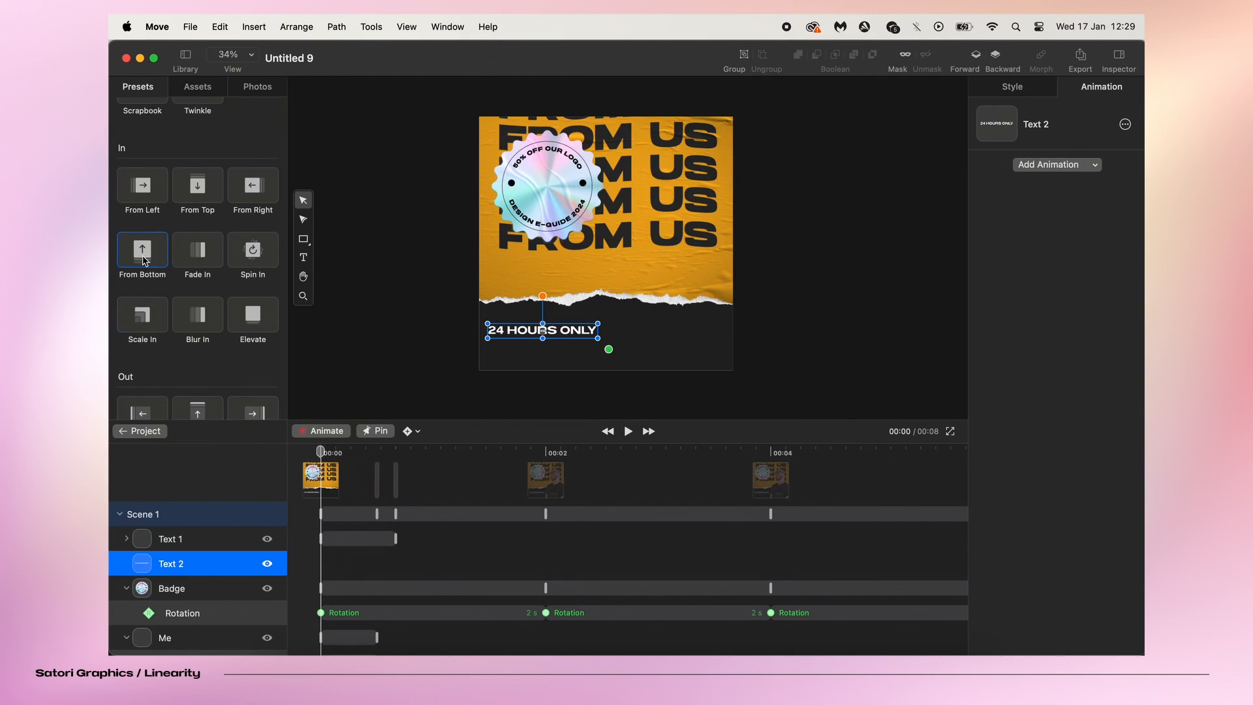
pyautogui.click(628, 430)
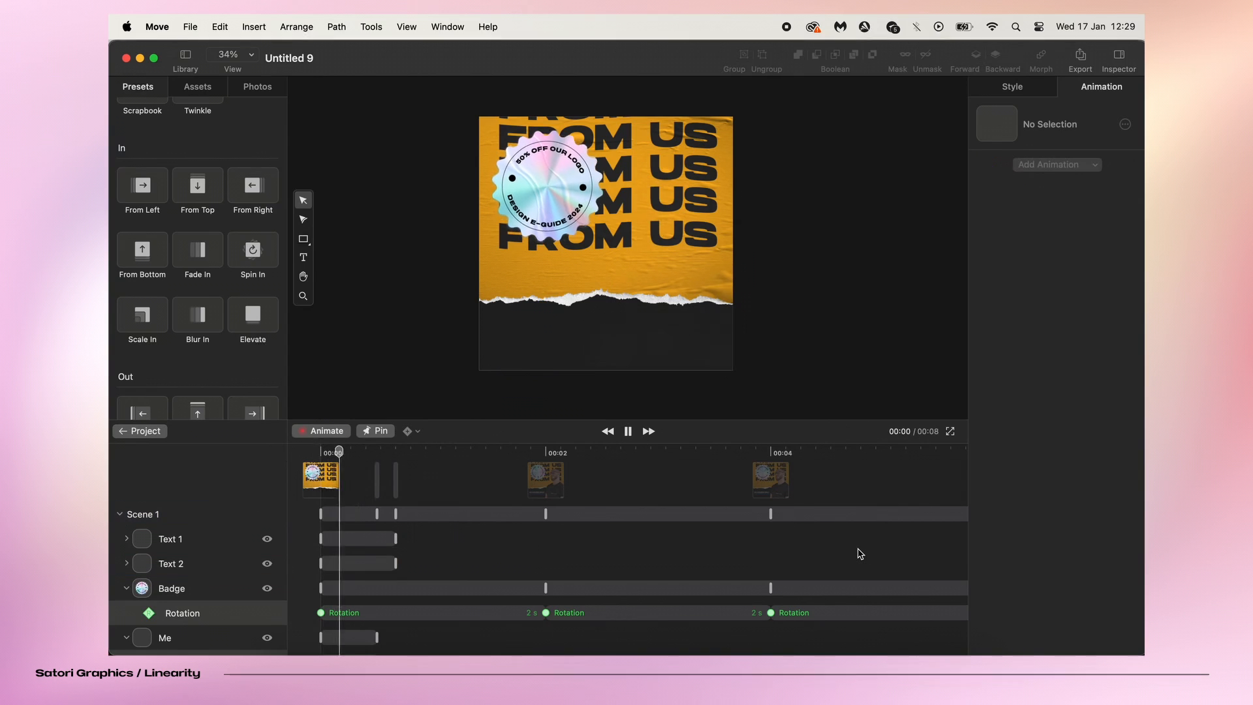
pyautogui.click(628, 431)
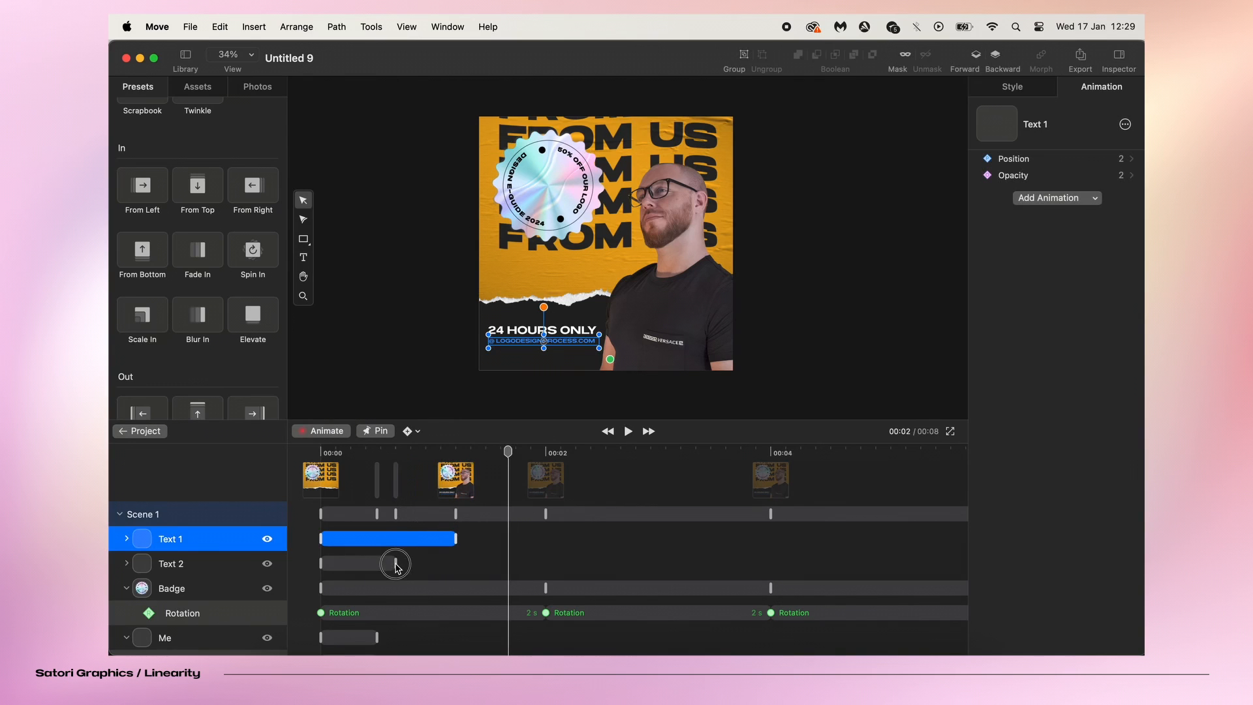
pyautogui.click(388, 563)
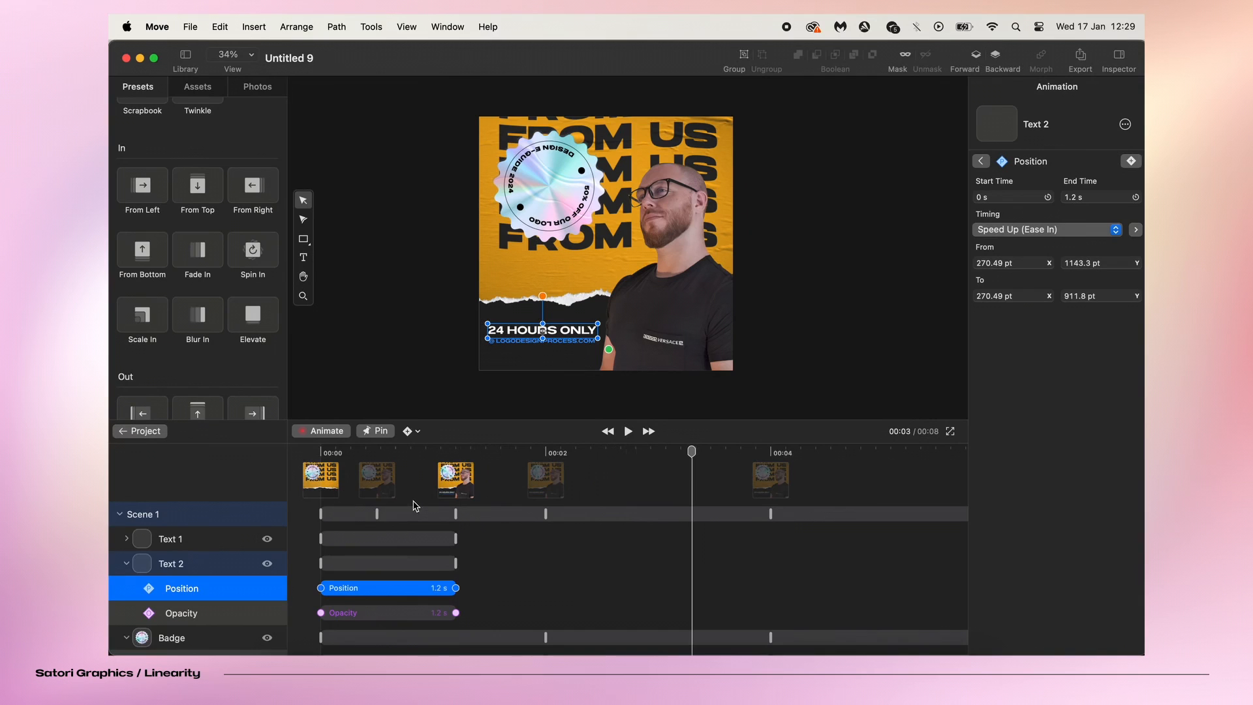
pyautogui.moveTo(331, 532)
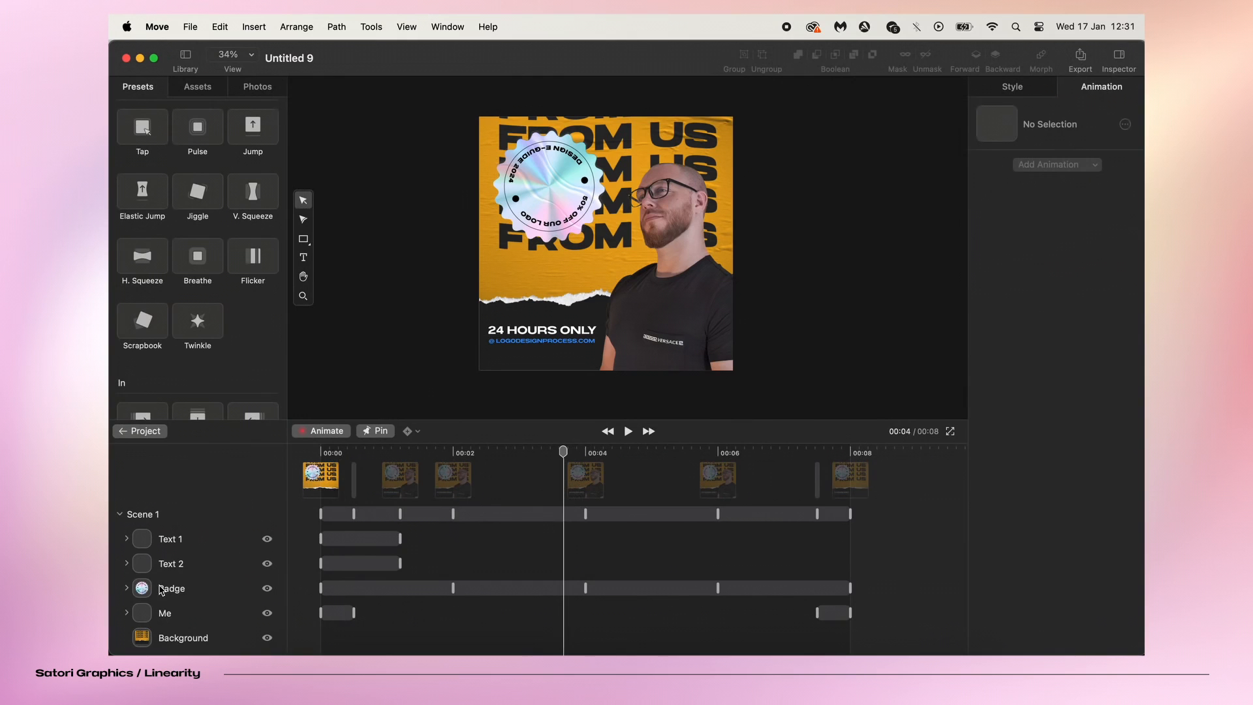
# - Give the Badge an Elevate size bounce with keyframes just past the four-second mark
pyautogui.click(171, 588)
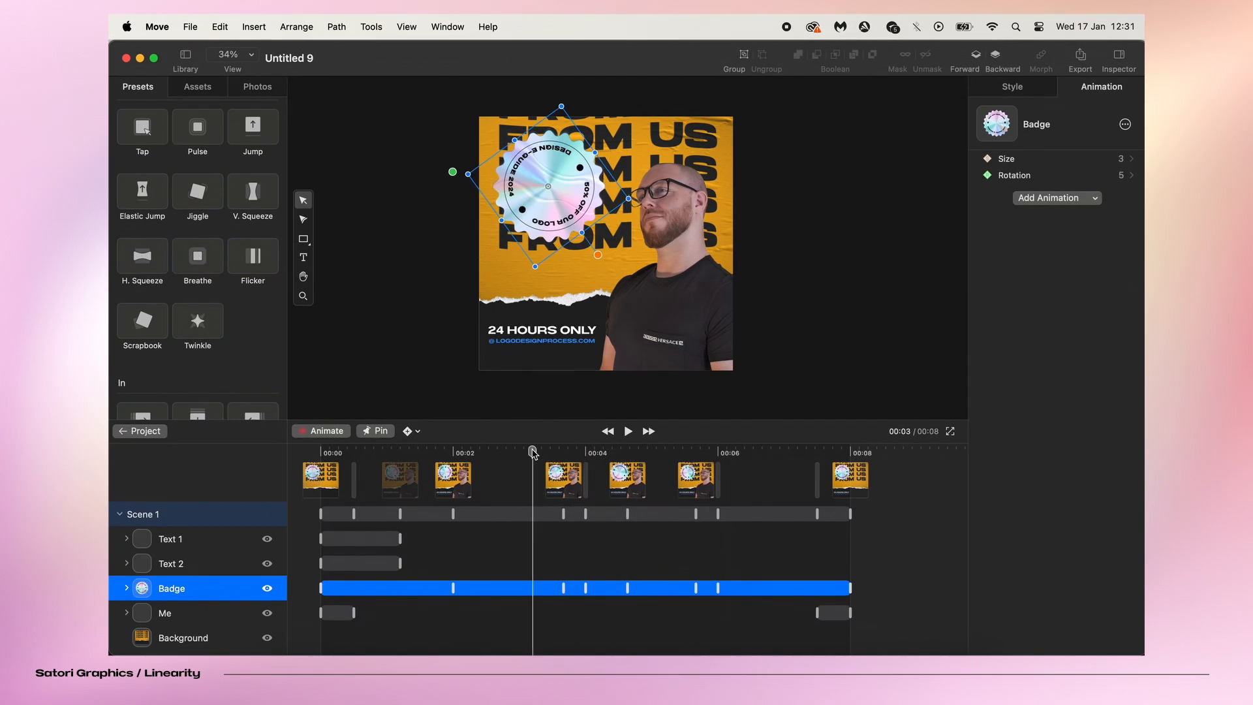
pyautogui.click(628, 430)
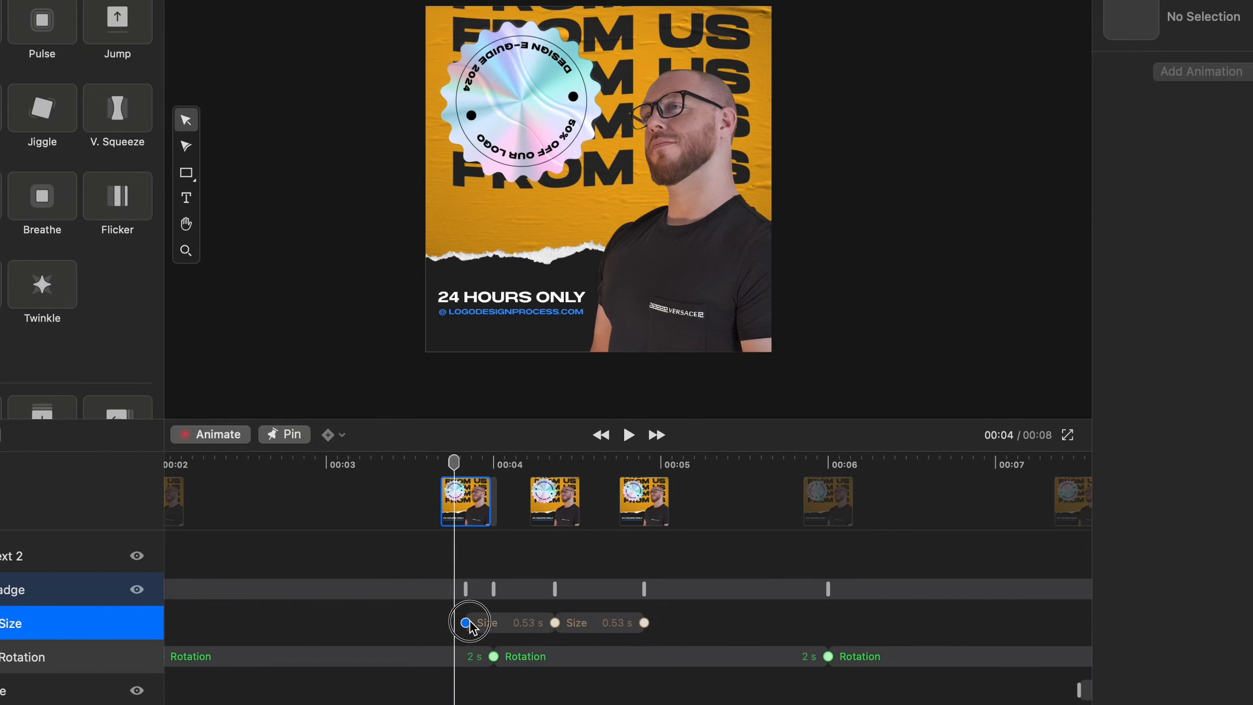
pyautogui.click(628, 435)
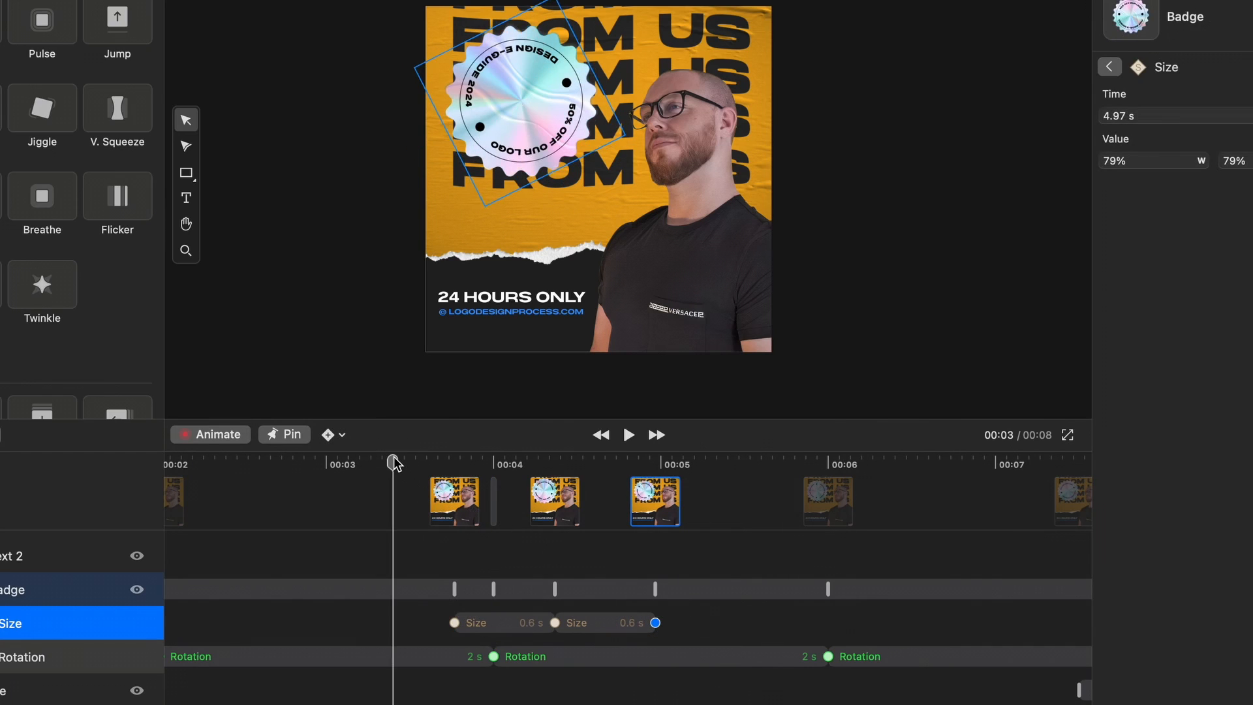
pyautogui.click(628, 435)
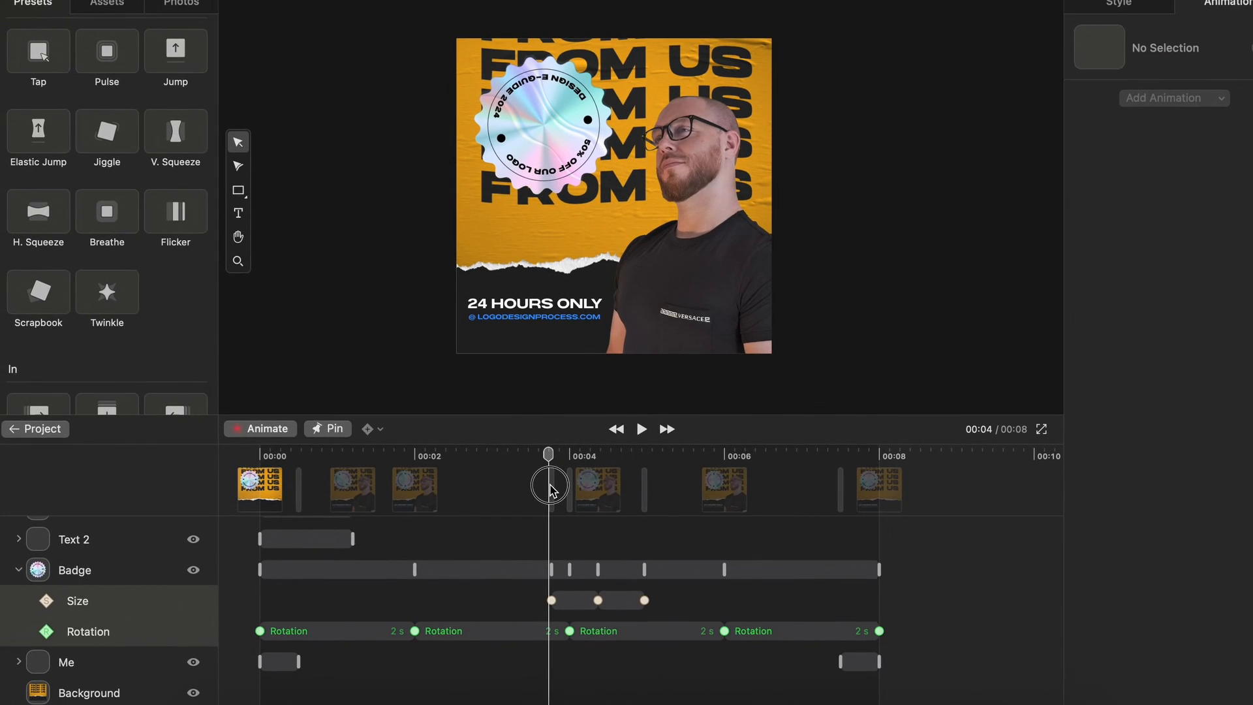
# - Move the playhead to the four-second point for the portrait's Jiggle
pyautogui.click(66, 661)
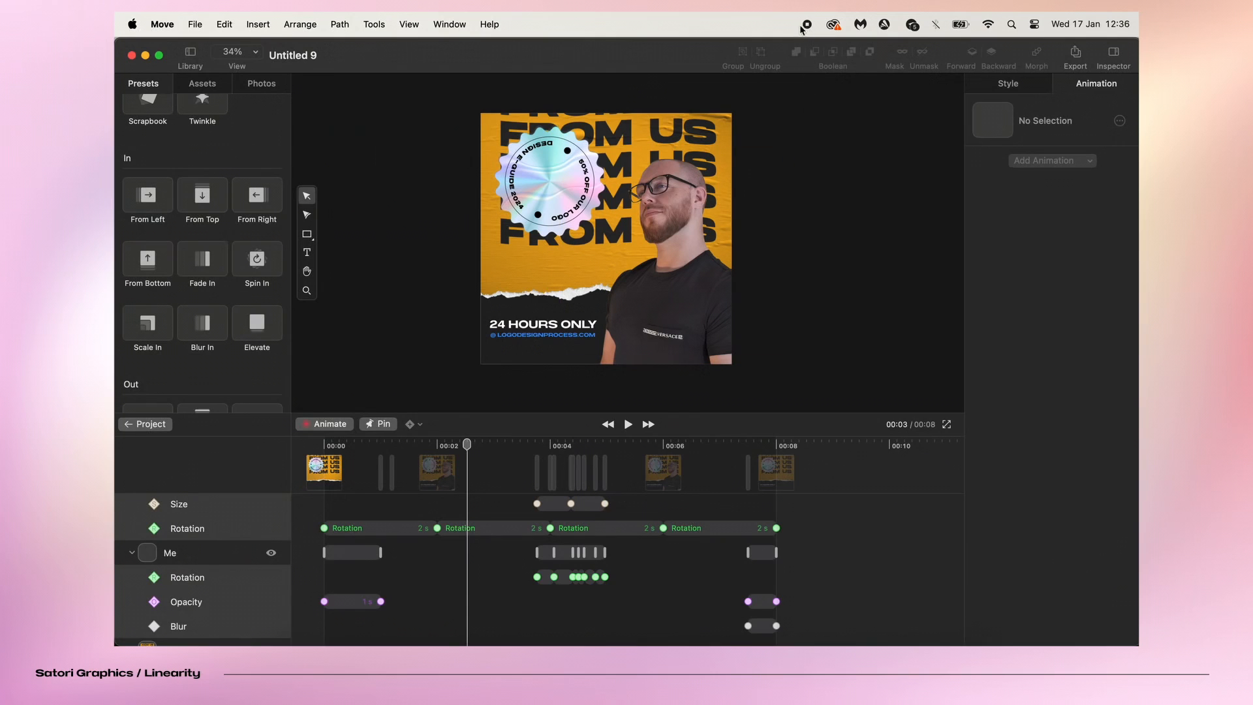
# - Export the video at 1080×1080, 30 fps, as 'animation' in the Linearity folder
pyautogui.click(194, 24)
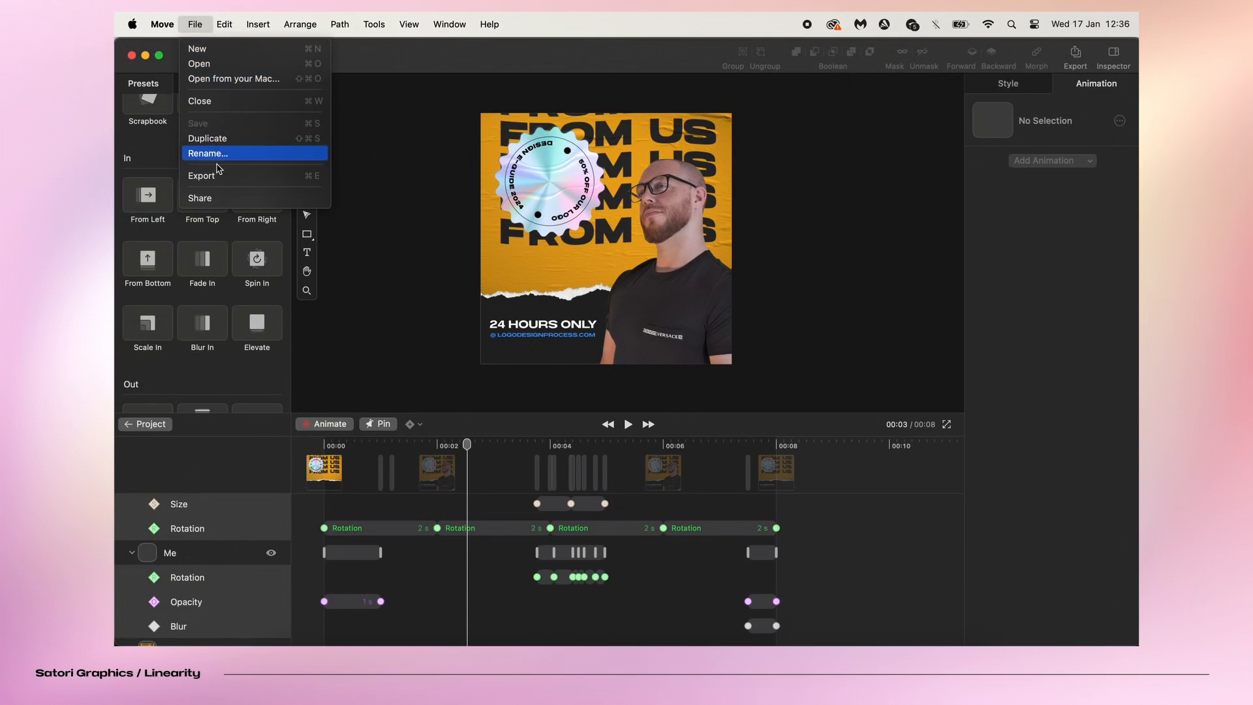
pyautogui.click(202, 175)
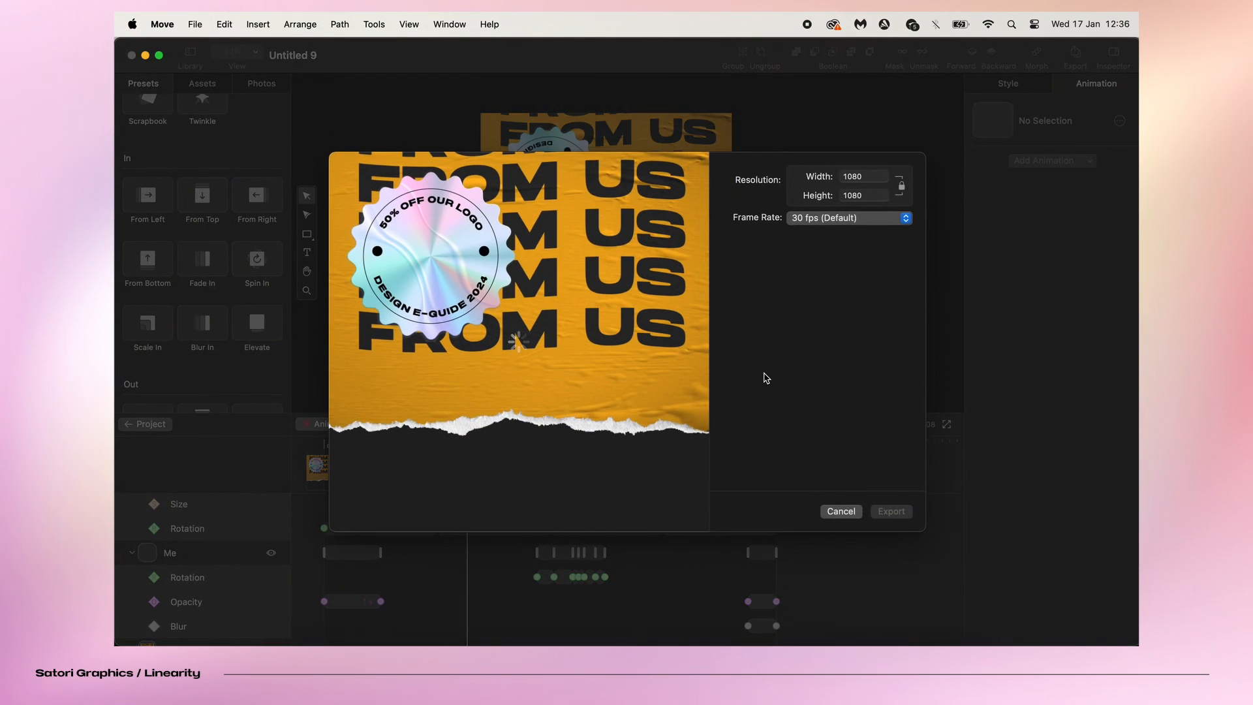
pyautogui.moveTo(860, 302)
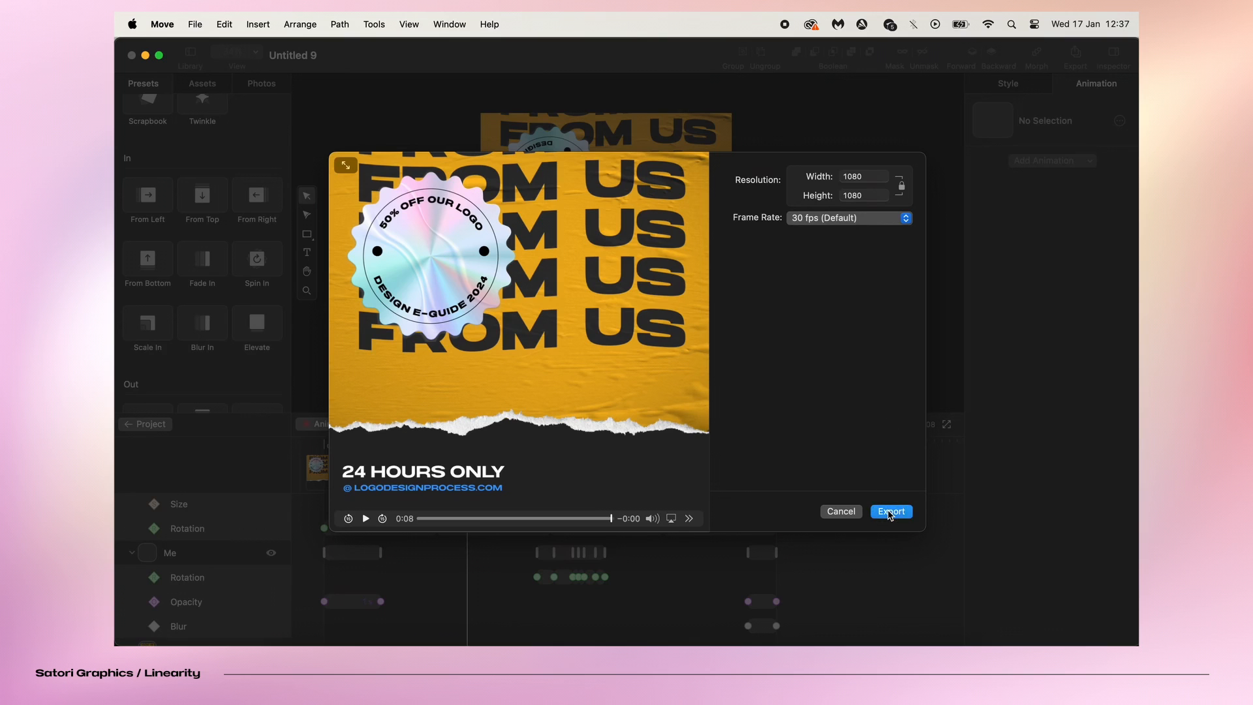
pyautogui.click(890, 512)
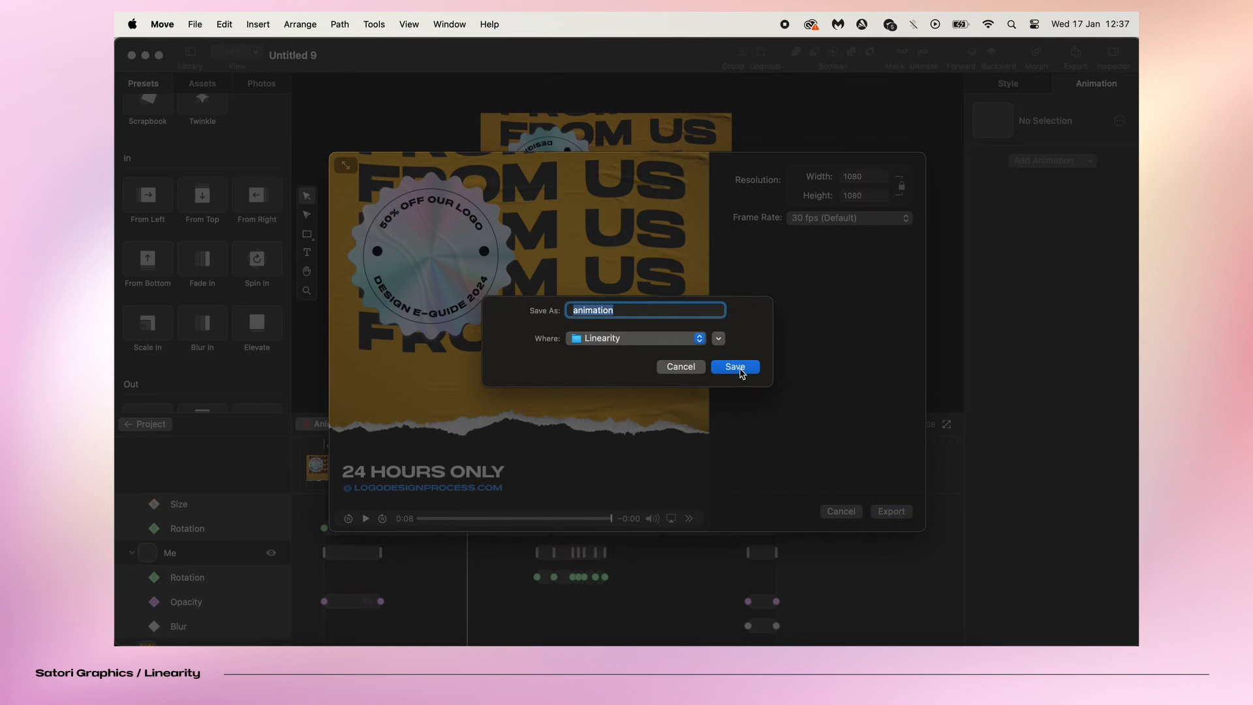
pyautogui.moveTo(698, 328)
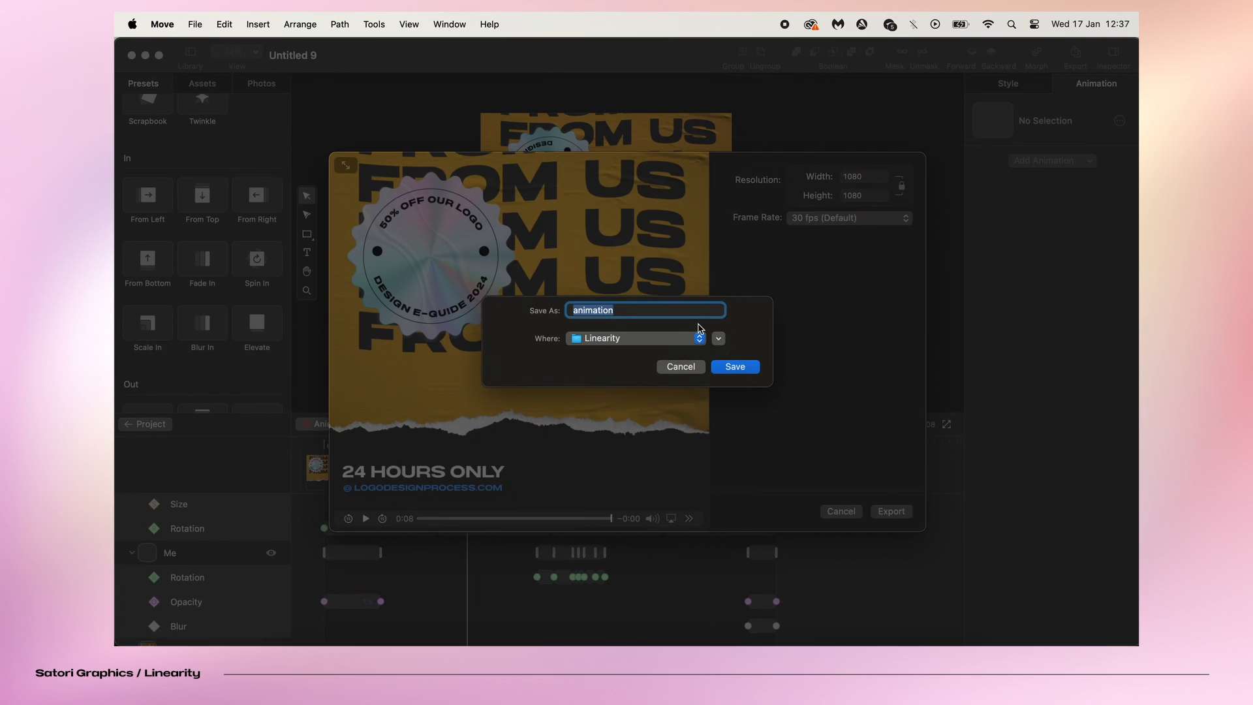